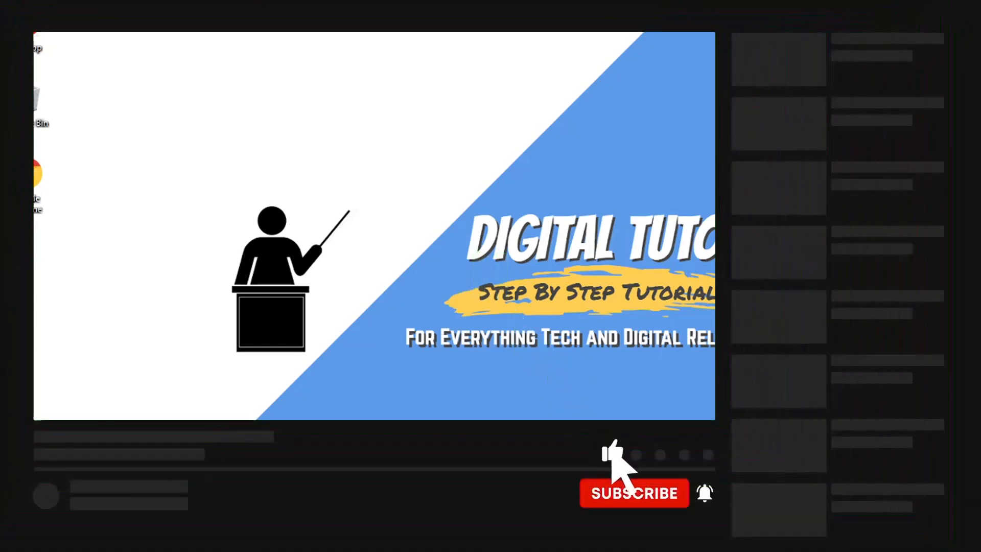
# - Launch Discord from the taskbar onto digitaltutoryt's server showing #general
pyautogui.click(611, 452)
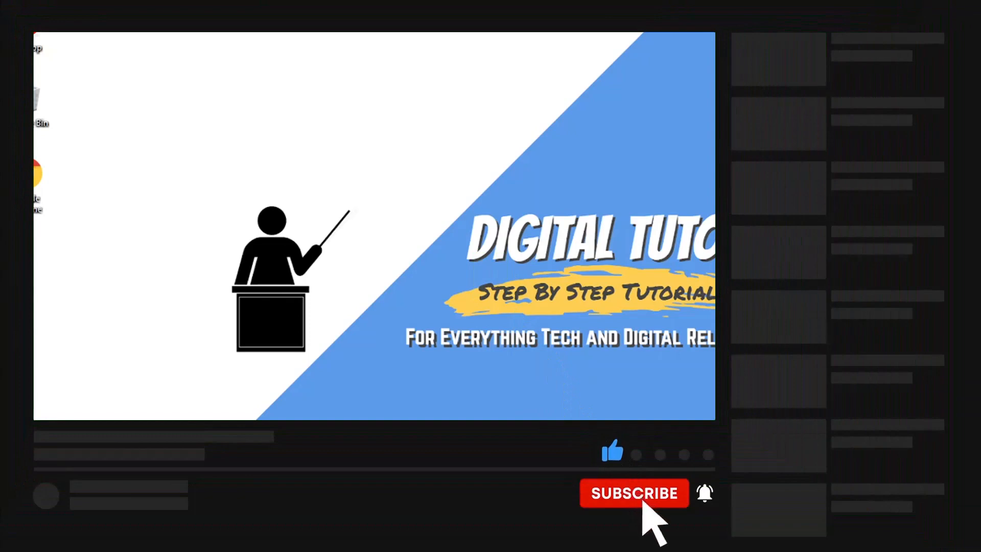
pyautogui.click(634, 493)
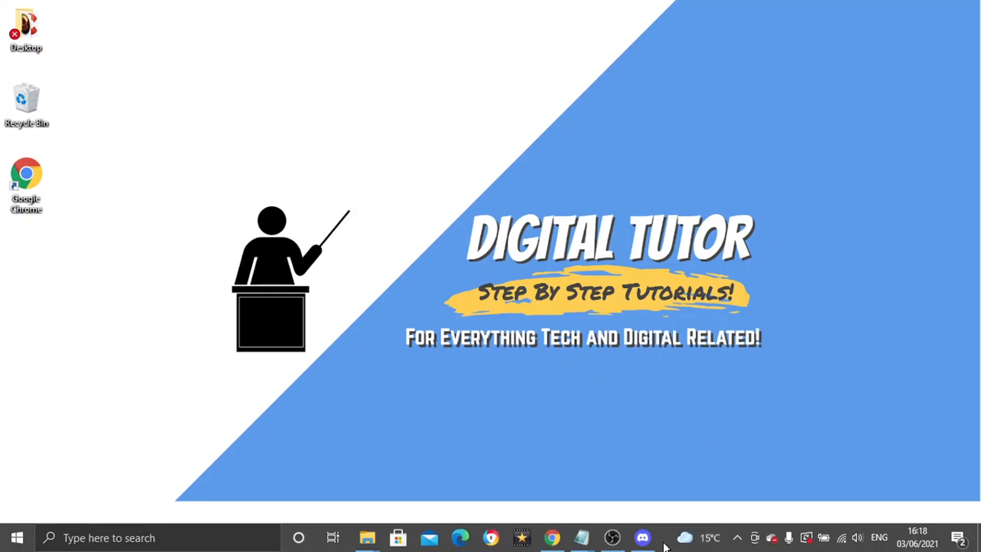
pyautogui.click(643, 537)
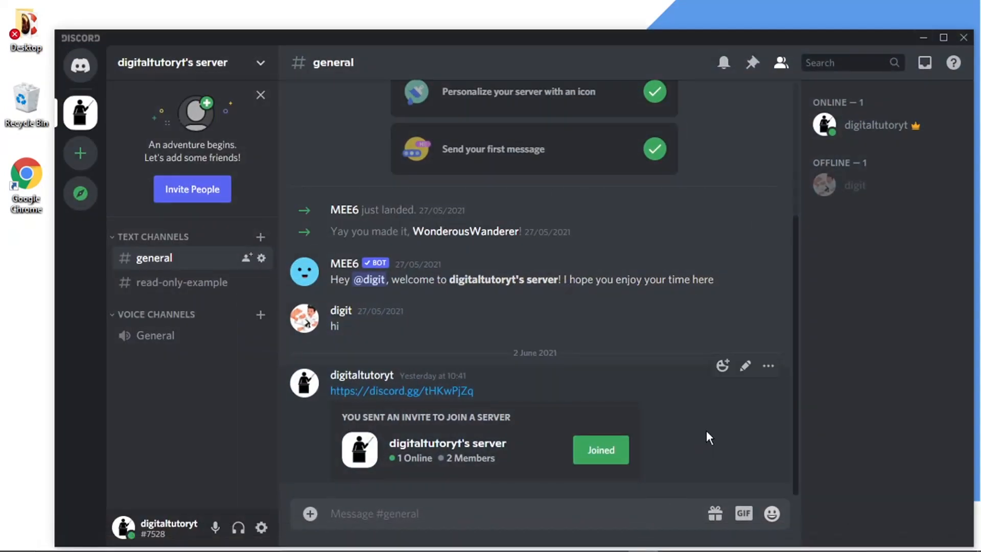
pyautogui.moveTo(279, 251)
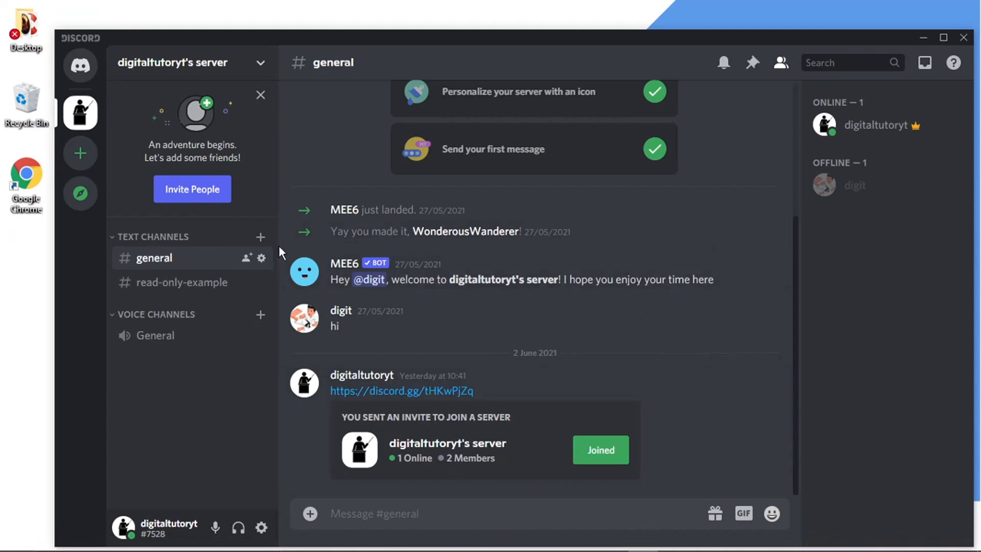
pyautogui.moveTo(203, 273)
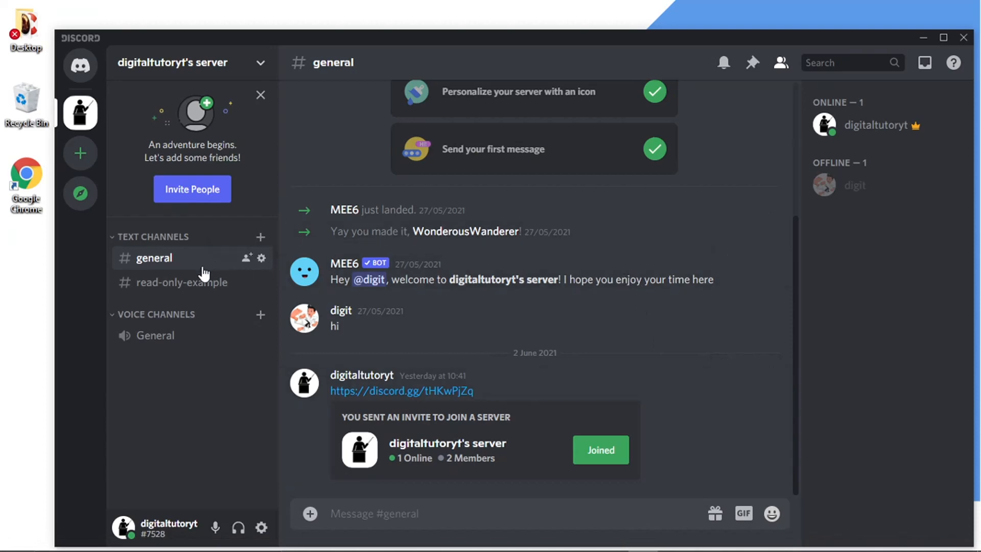
pyautogui.moveTo(220, 222)
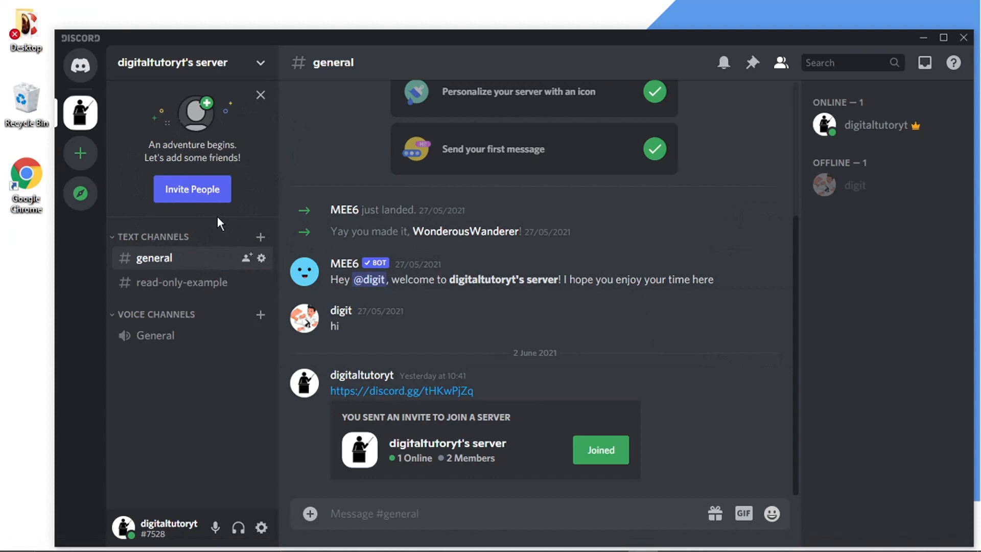
pyautogui.moveTo(181, 282)
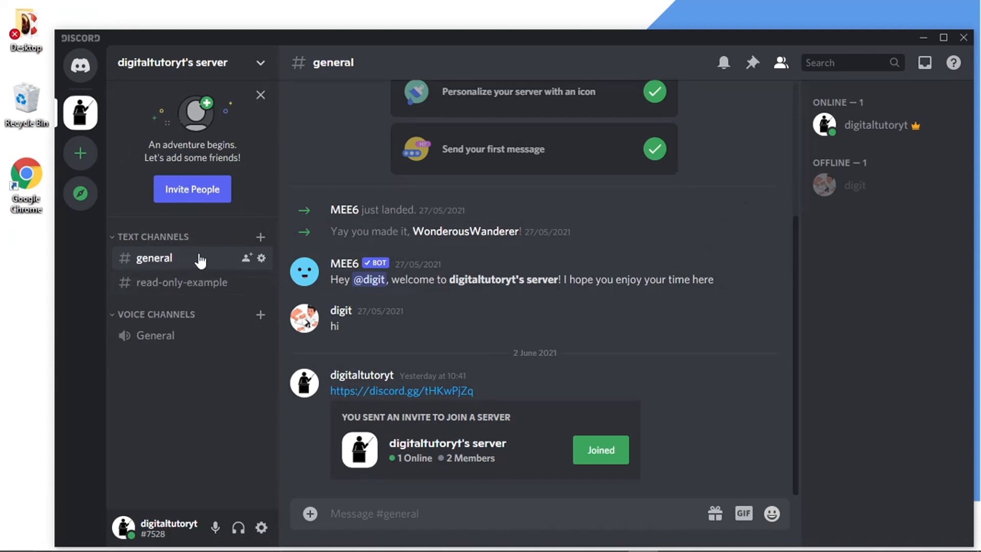
pyautogui.moveTo(319, 235)
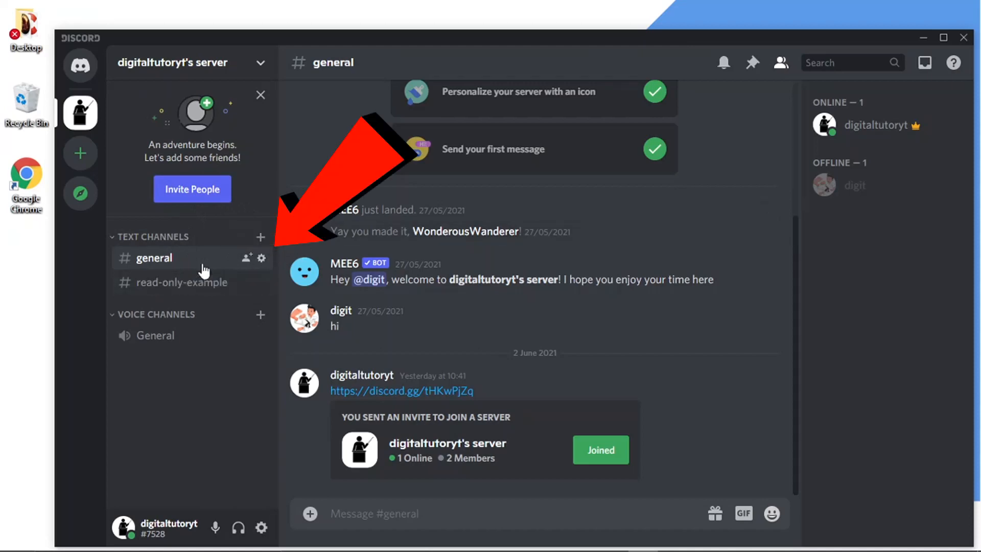
# - Go to the #general channel settings and its Integrations page
pyautogui.click(262, 257)
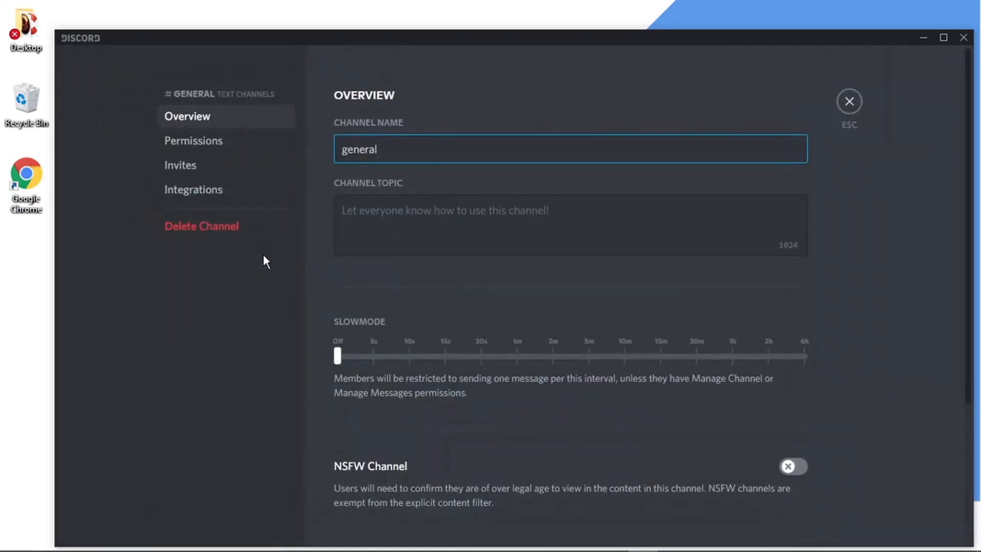
pyautogui.moveTo(249, 128)
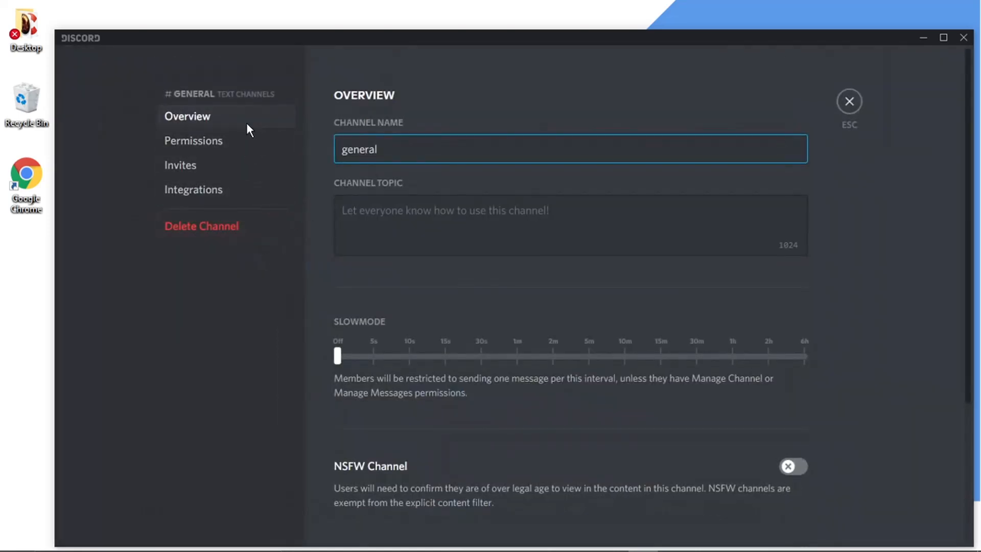
pyautogui.moveTo(215, 191)
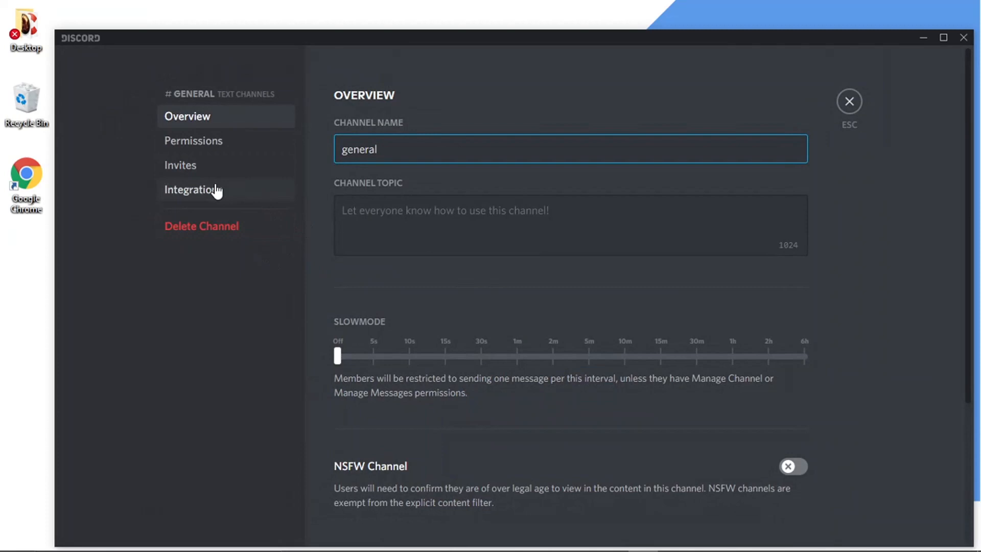
pyautogui.click(194, 190)
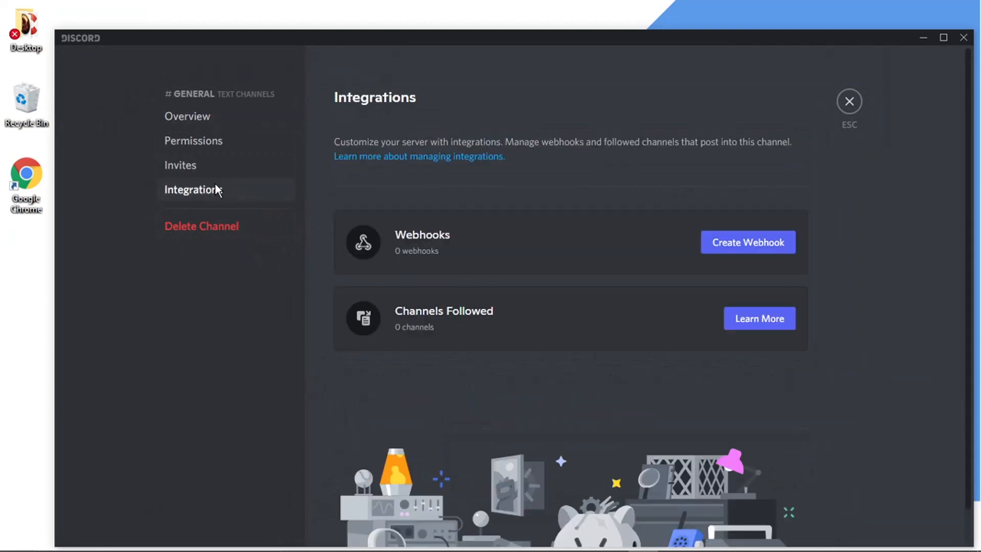
pyautogui.moveTo(658, 278)
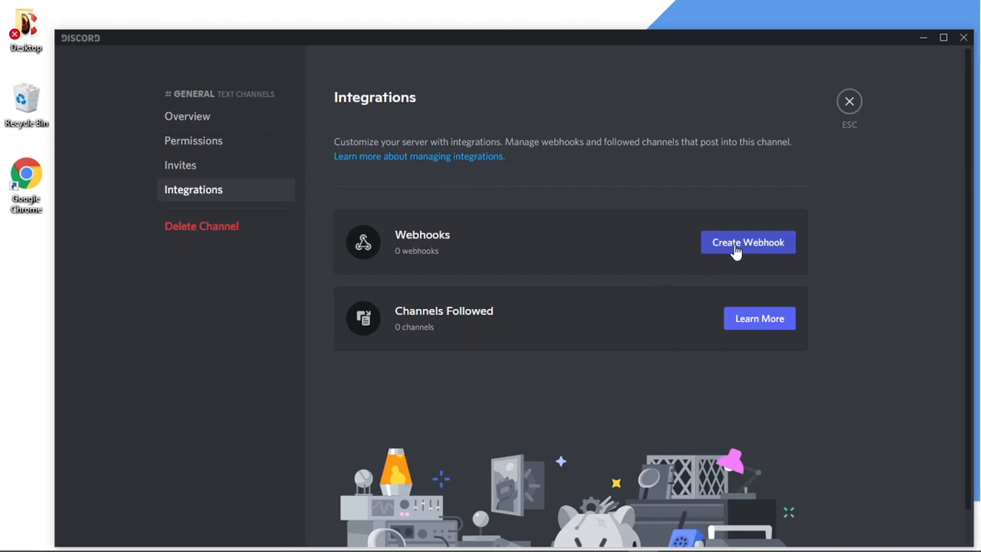
# - Create a new #general webhook and rename it from Captain Hook to Digitaltutor
pyautogui.click(747, 242)
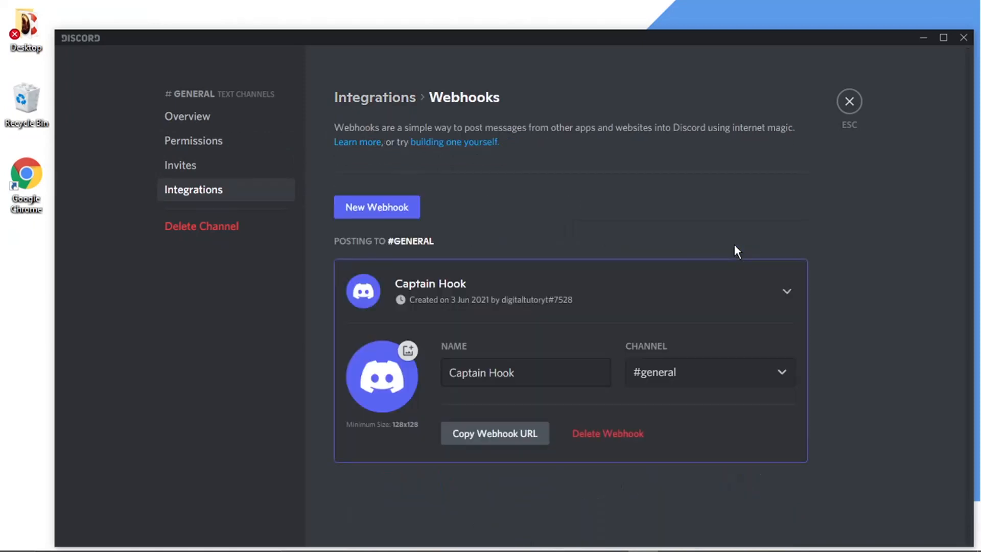
pyautogui.moveTo(472, 457)
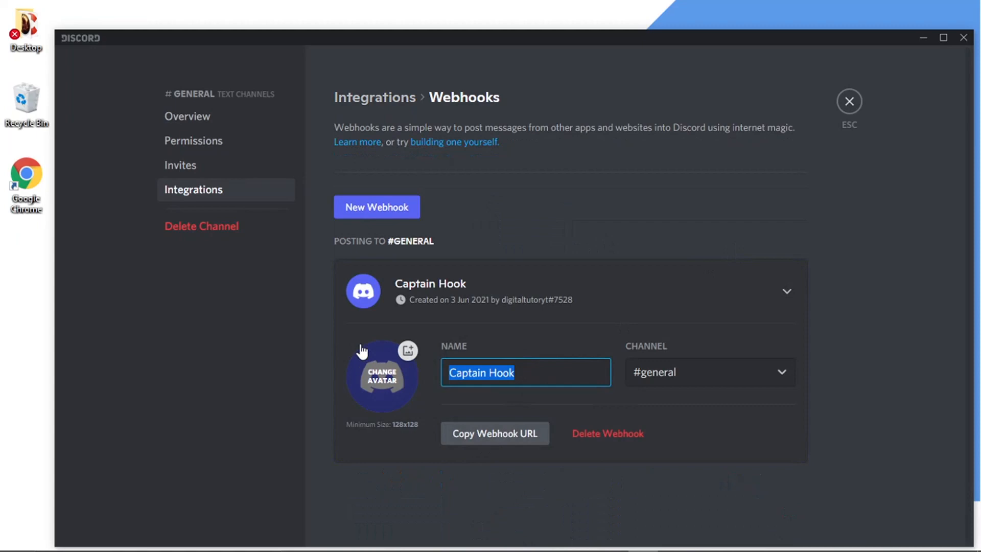
pyautogui.write('Digital')
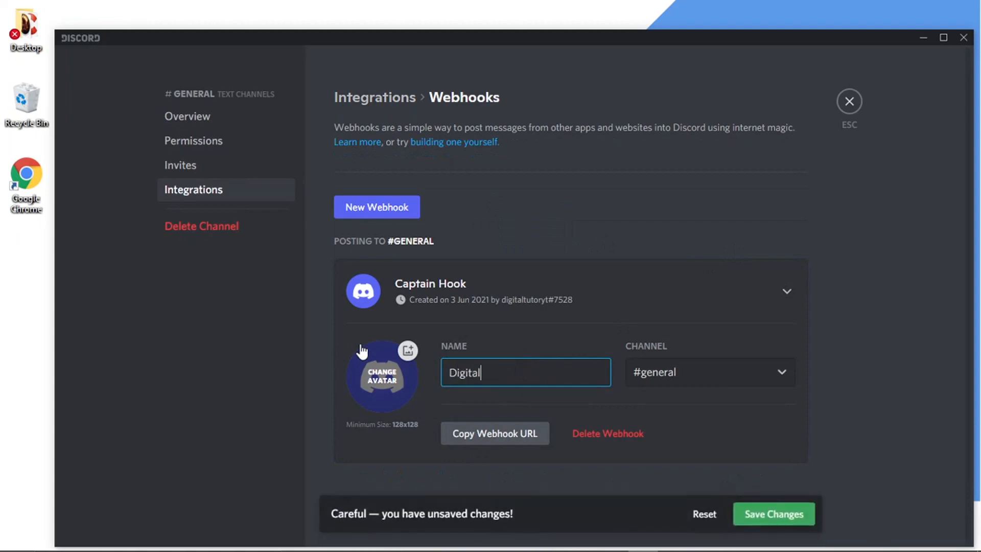
pyautogui.write('tutor')
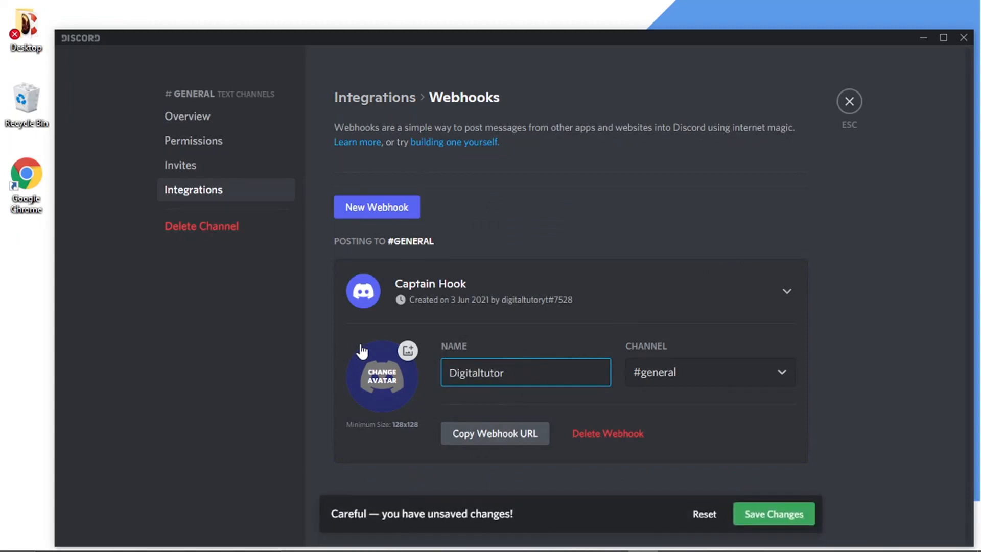
# - Give the webhook the teacher logo avatar and keep its channel set to #general
pyautogui.click(382, 376)
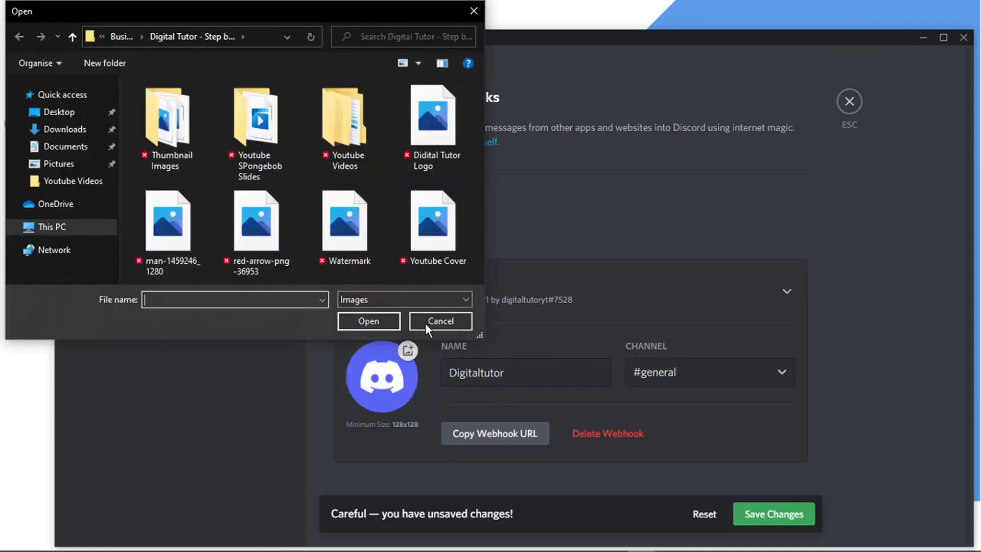
pyautogui.click(440, 321)
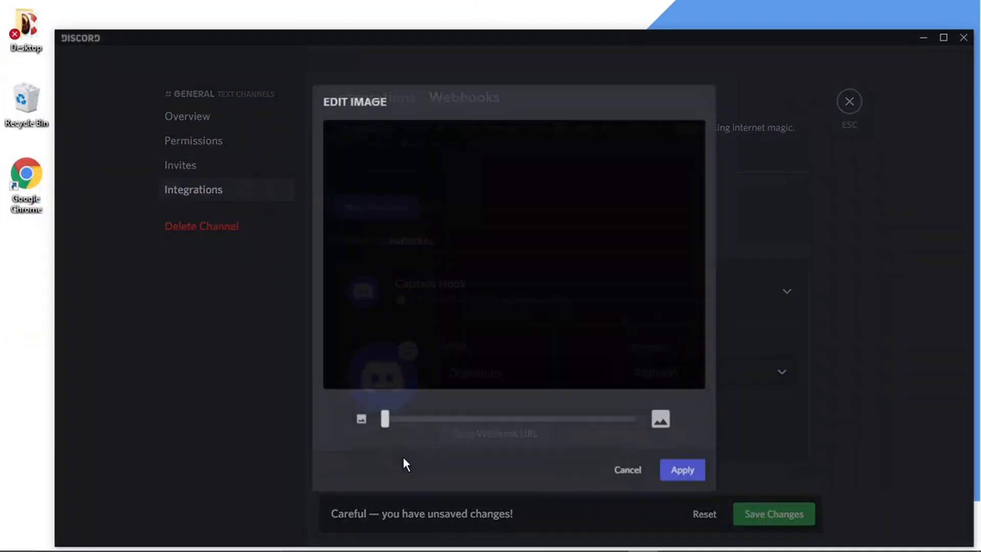
pyautogui.click(627, 471)
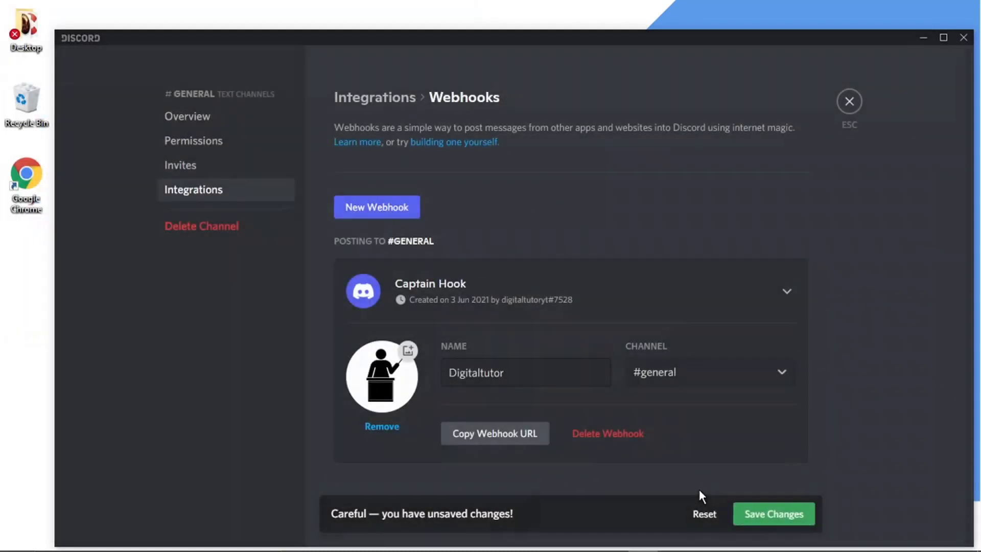
pyautogui.click(710, 372)
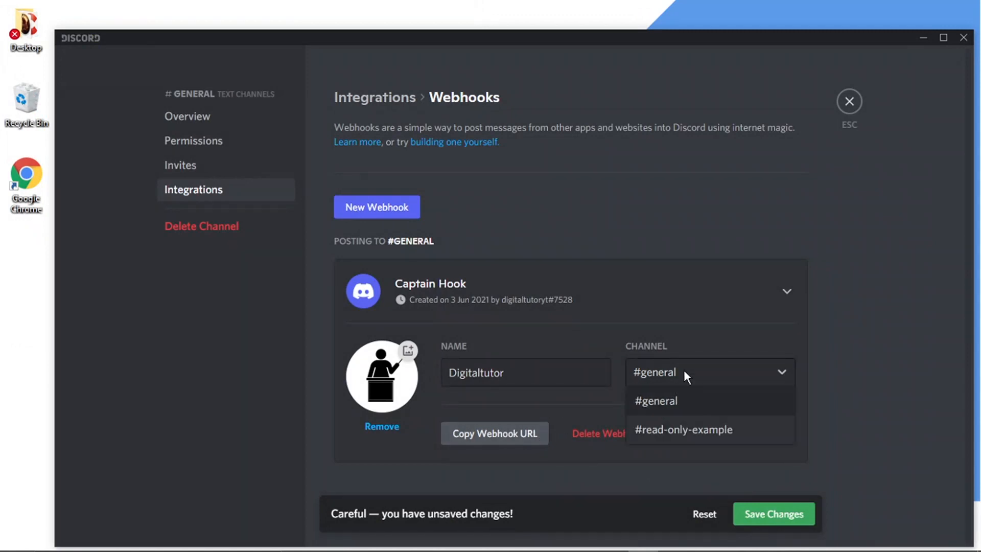
pyautogui.click(655, 400)
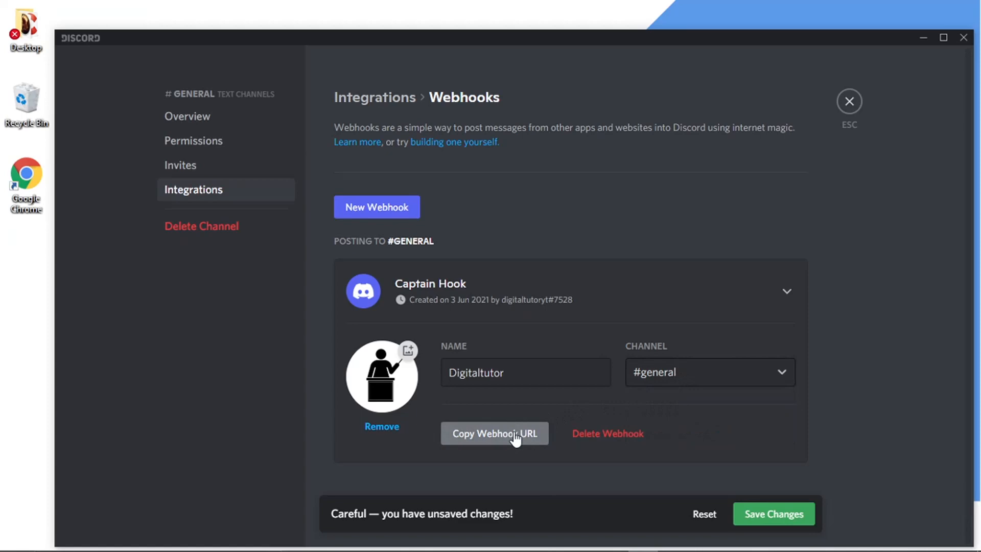
# - Copy the Digitaltutor webhook URL and save the changes
pyautogui.click(494, 433)
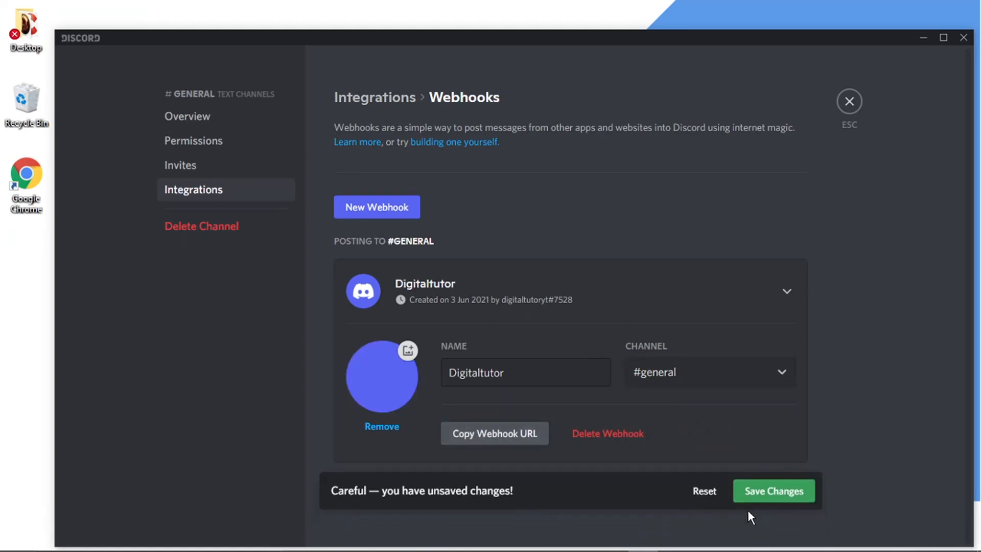
pyautogui.click(773, 491)
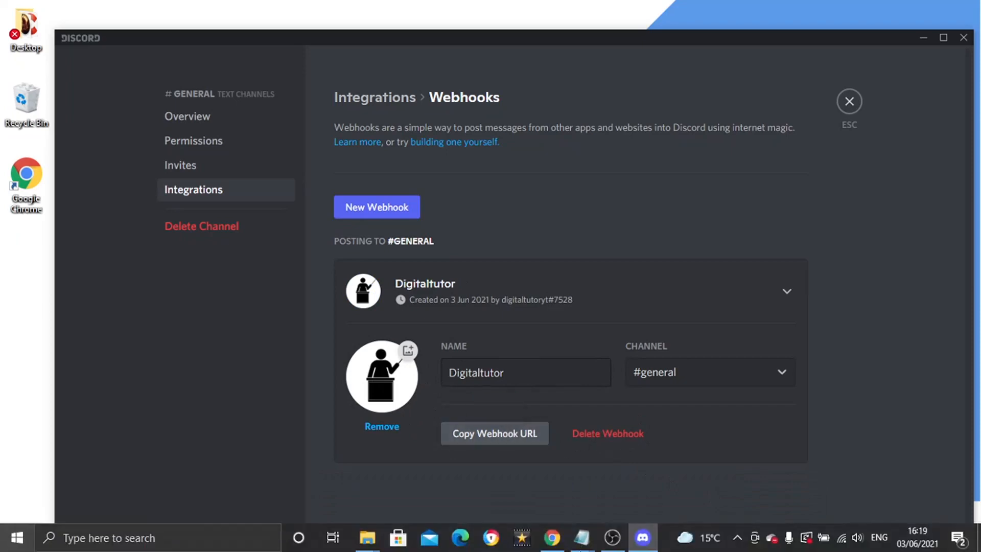
# - Browse to discohook.org, enter the Digitaltutor webhook URL and send the sample welcome message
pyautogui.click(549, 538)
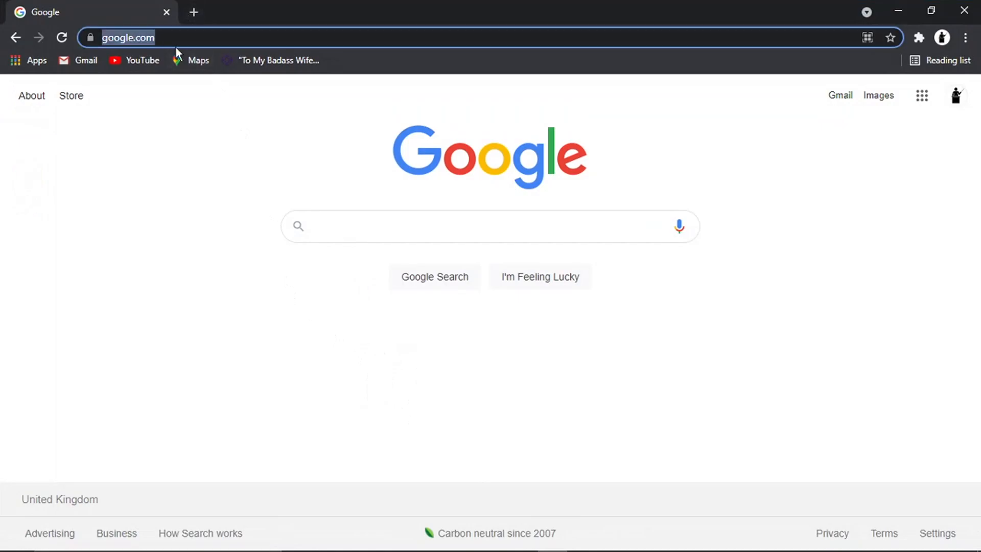
pyautogui.write('discohook.org')
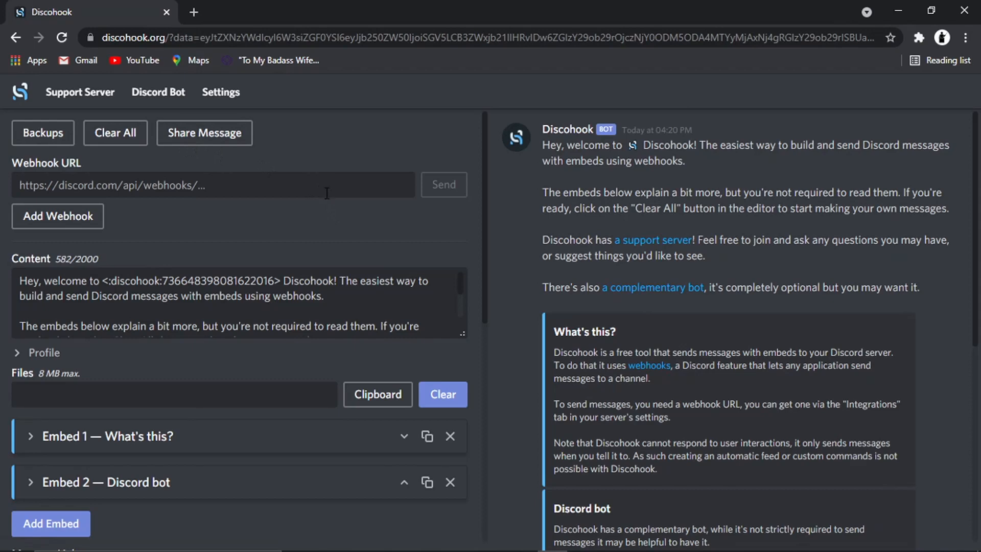
pyautogui.moveTo(289, 259)
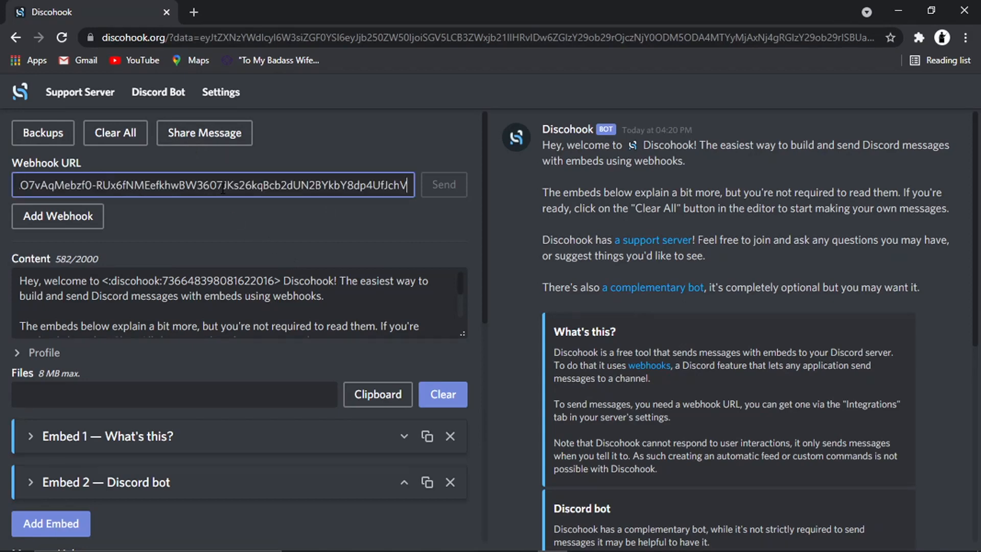
pyautogui.click(442, 184)
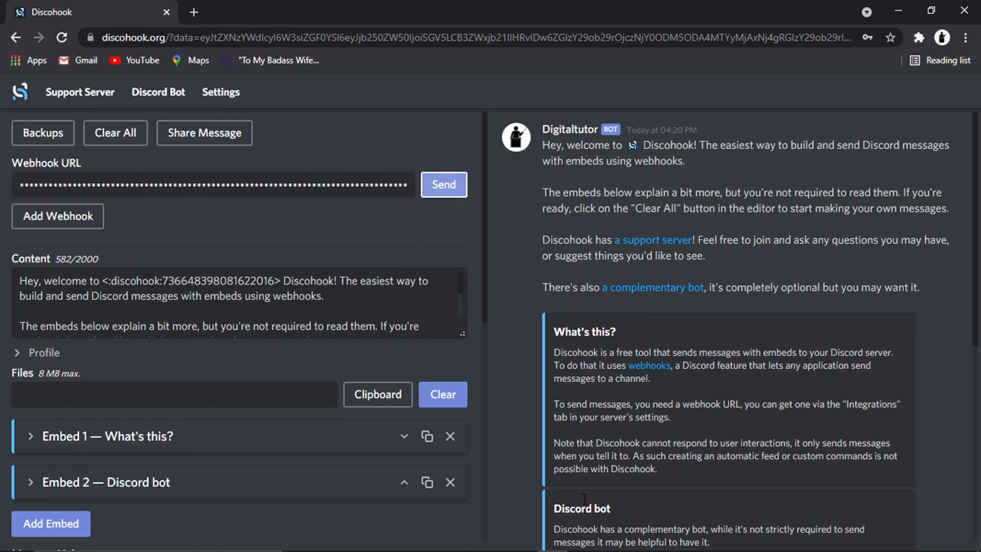
pyautogui.click(641, 537)
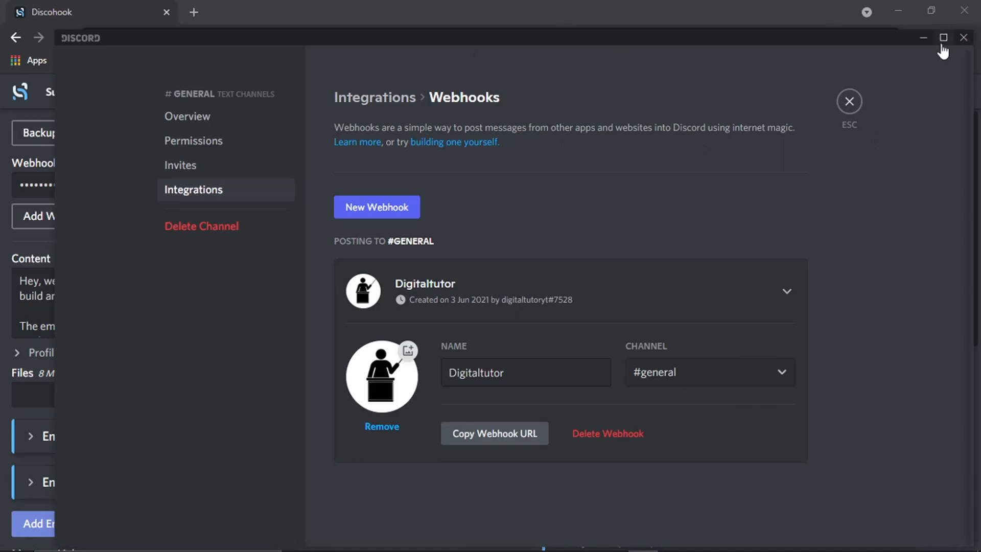
# - Leave channel settings and scroll #general up to the Digitaltutor welcome message's More options
pyautogui.click(849, 101)
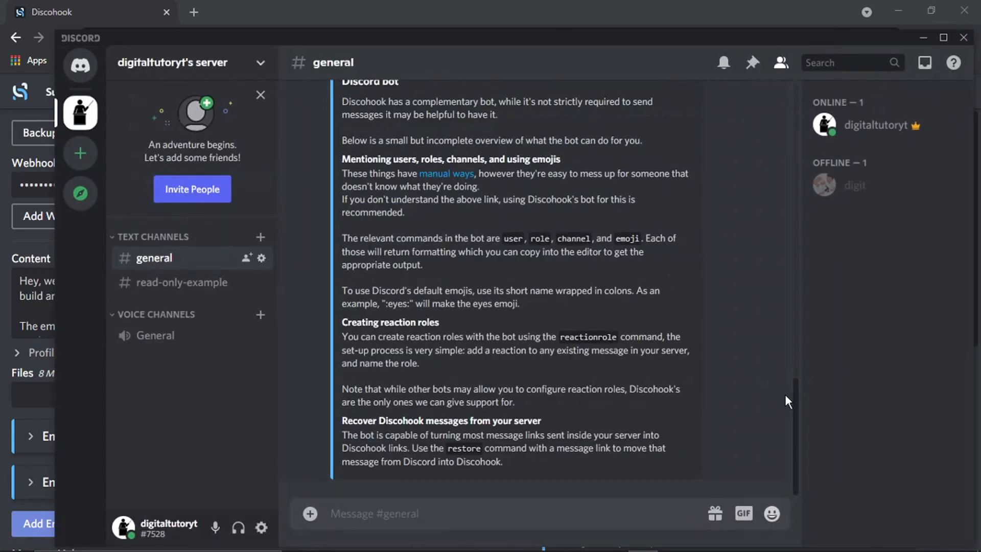
pyautogui.scroll(3)
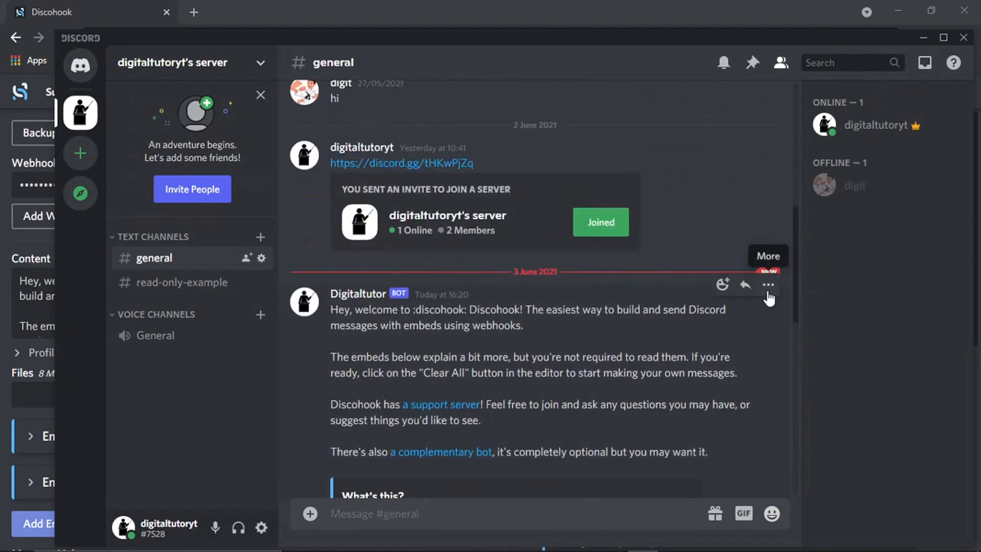
pyautogui.click(768, 284)
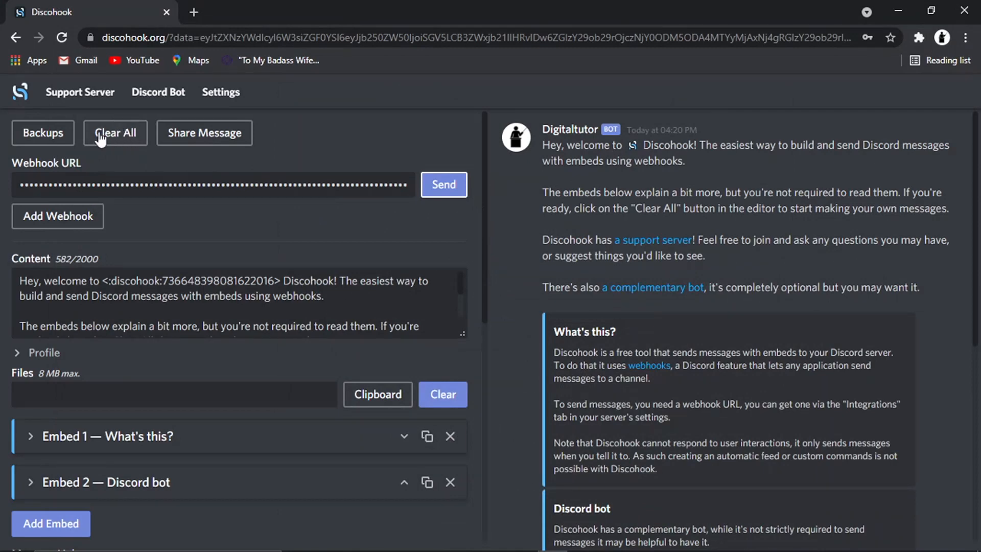
# - Clear all sample content and embeds from the Discohook message editor
pyautogui.click(115, 133)
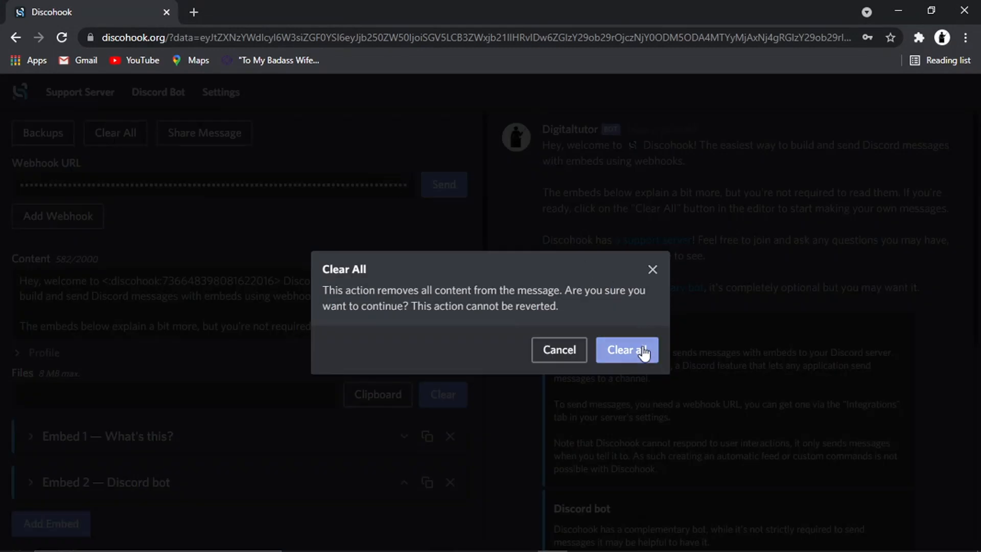
pyautogui.click(627, 349)
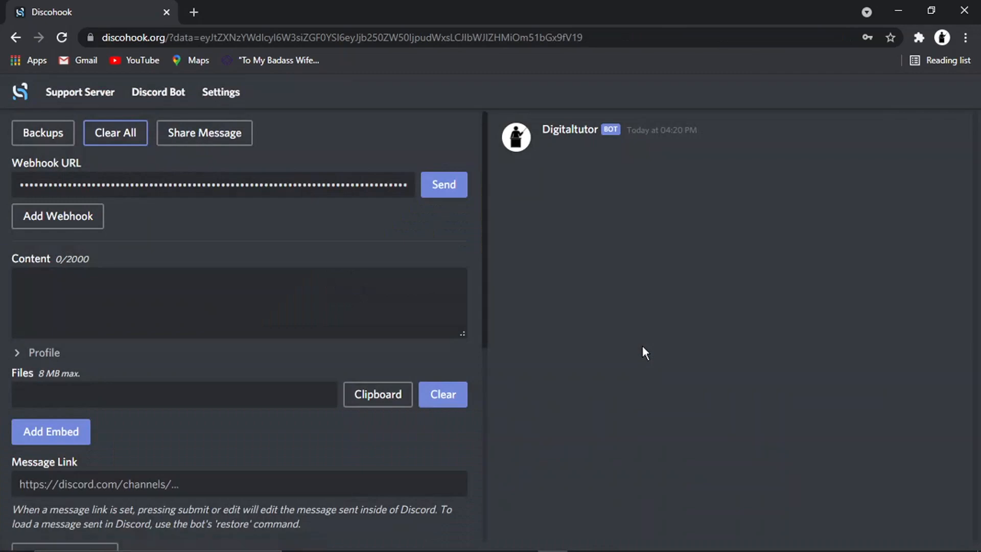
pyautogui.moveTo(248, 295)
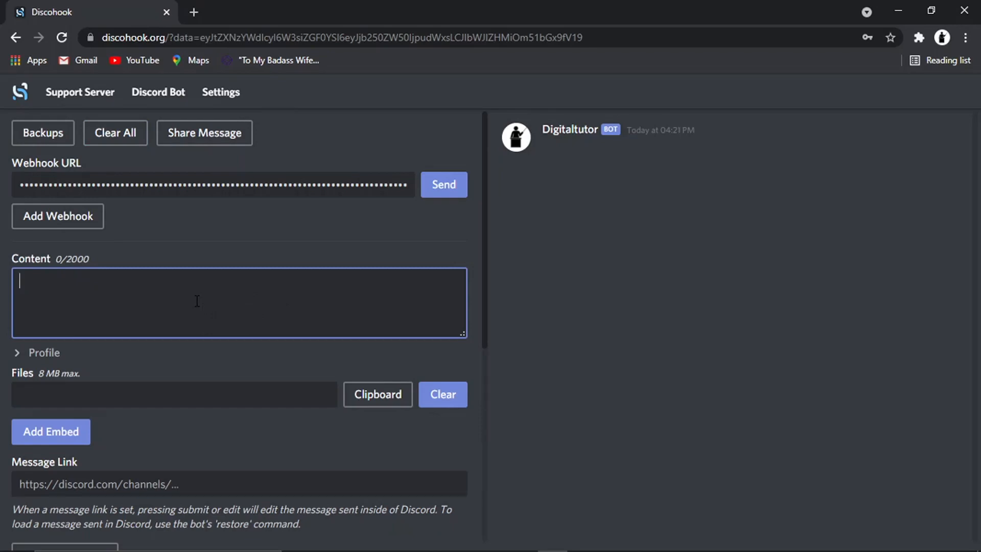
# - Enter the question 'Whats Your Favourite Sport?' as the message content
pyautogui.write('Whats')
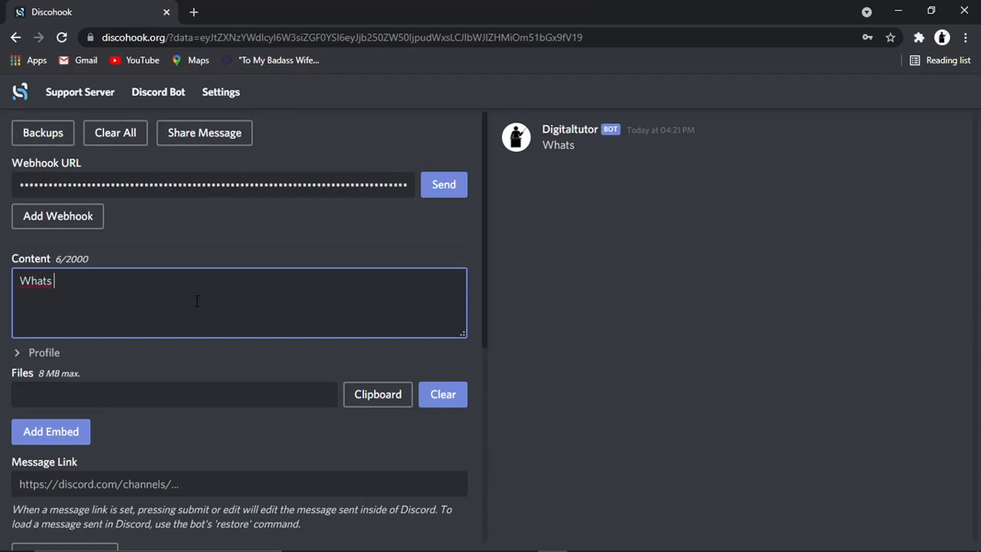
pyautogui.write('Y')
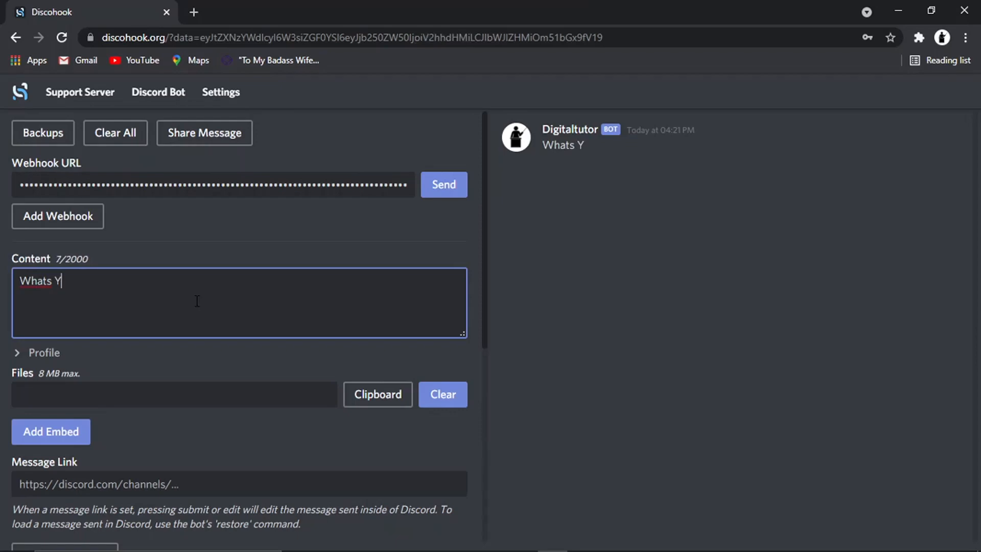
pyautogui.write('our F')
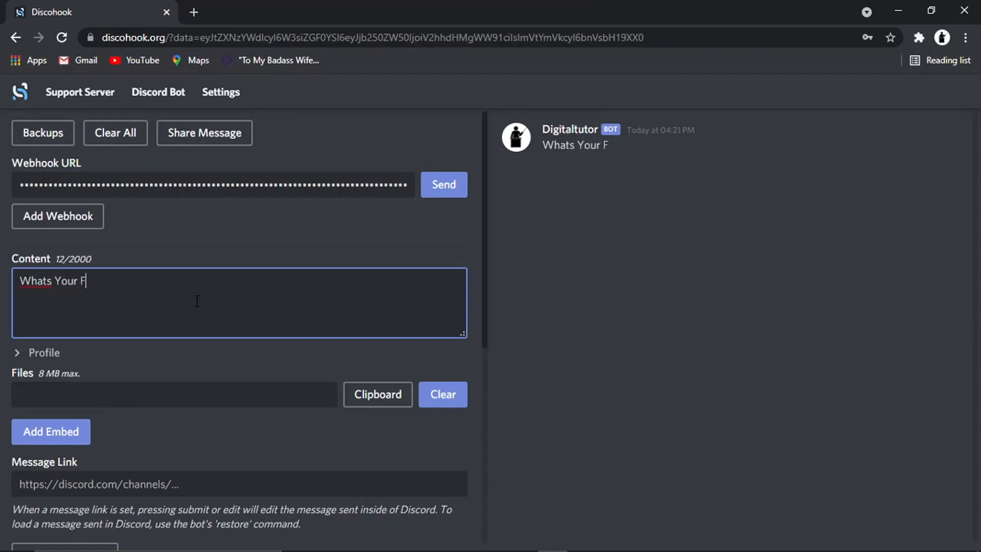
pyautogui.write('avourite')
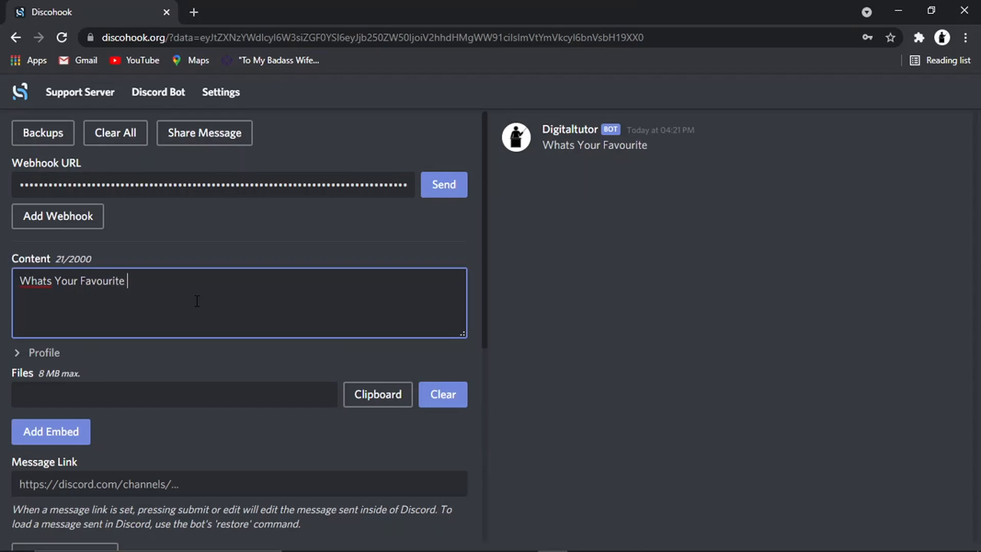
pyautogui.write('Sport')
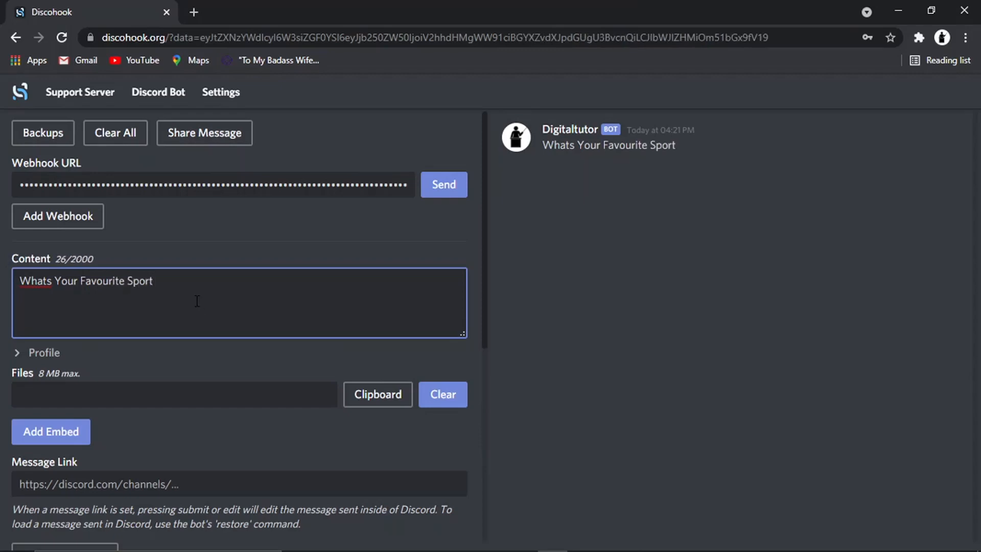
pyautogui.write('?')
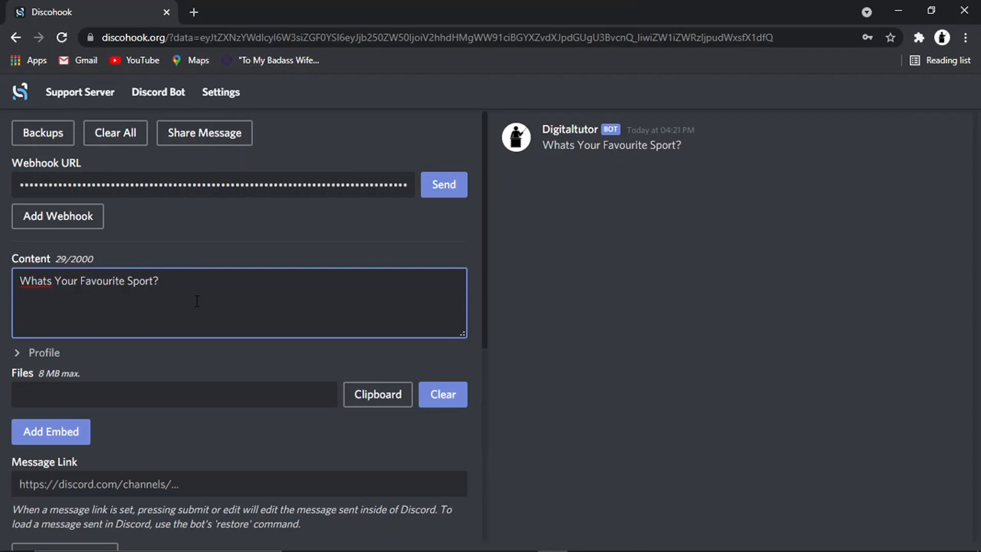
# - List the options Basketball, Football and Karate on dash-prefixed lines below the question
pyautogui.write('- Bask')
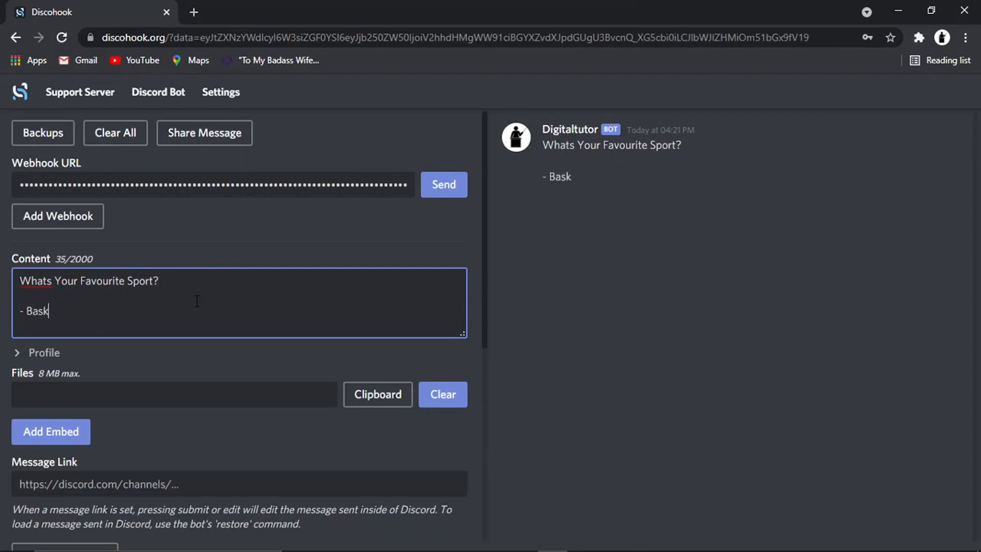
pyautogui.write('etball')
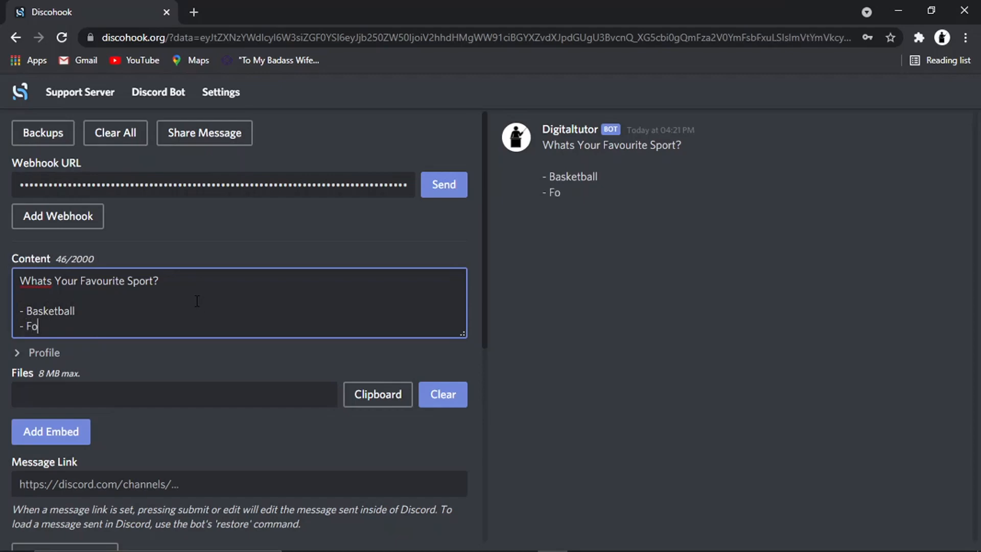
pyautogui.write('otball')
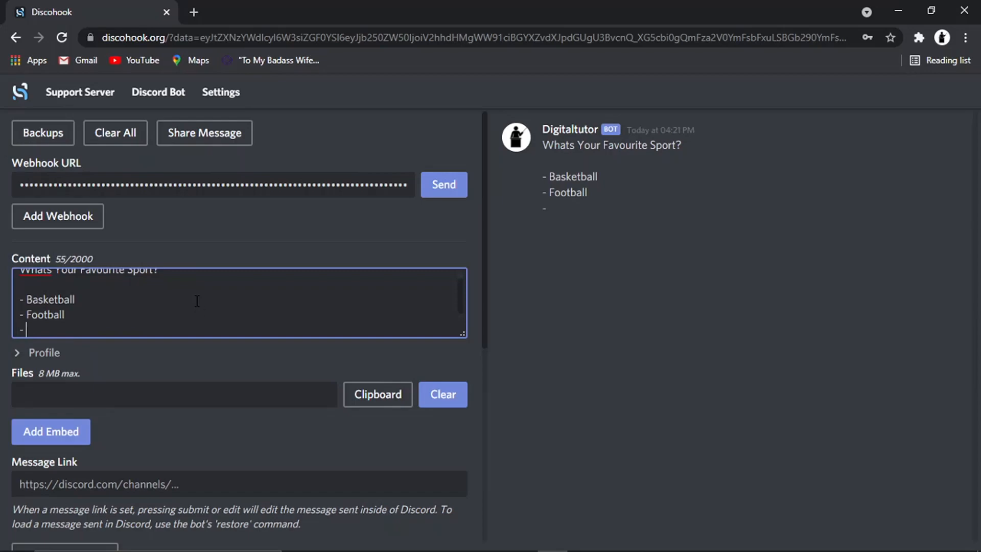
pyautogui.write('Karate')
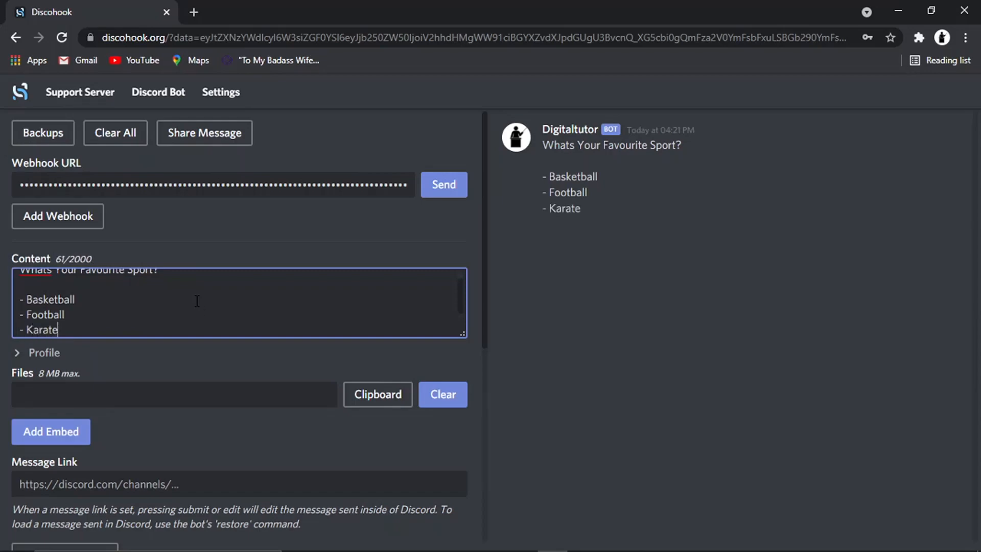
pyautogui.moveTo(601, 207)
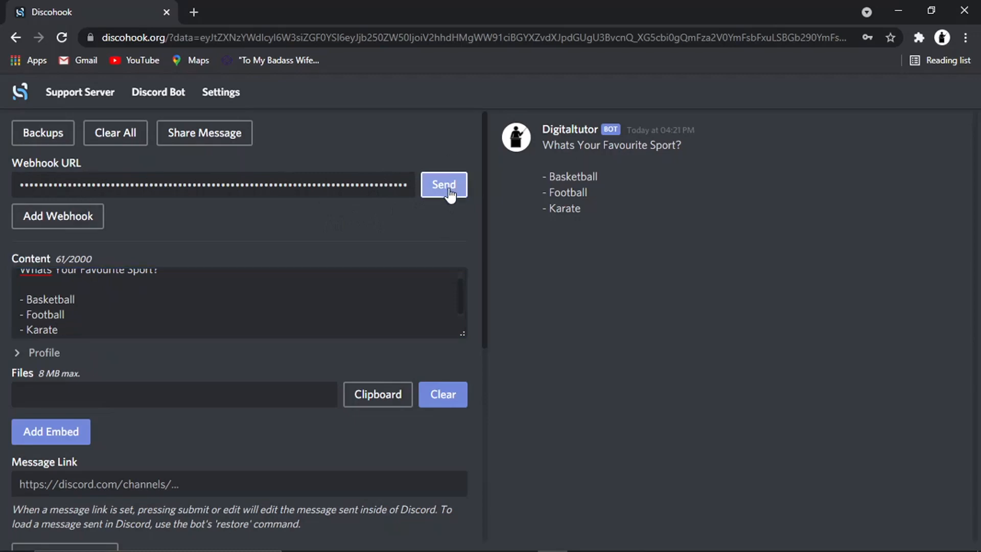
# - Send the sports poll through the webhook so Digitaltutor posts it in #general
pyautogui.click(642, 538)
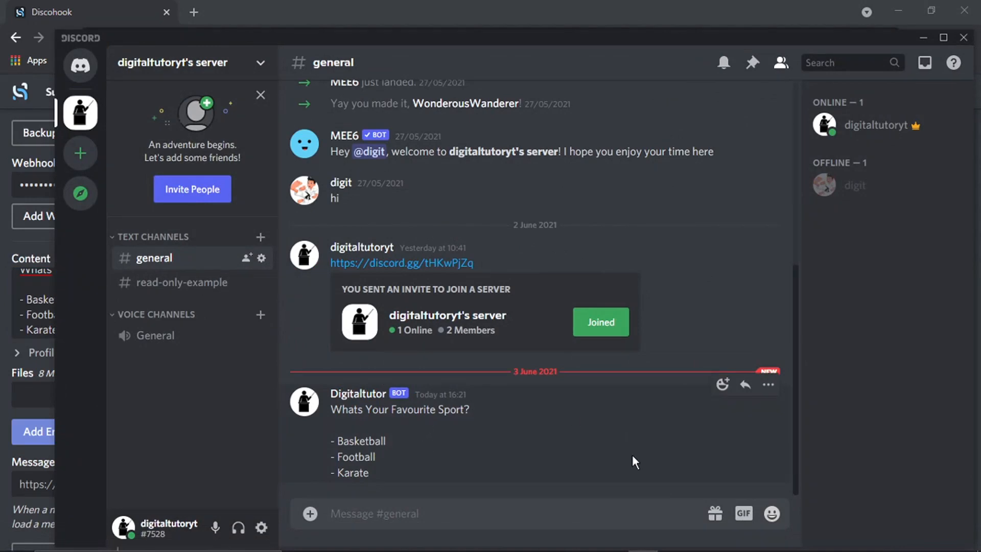
pyautogui.moveTo(692, 394)
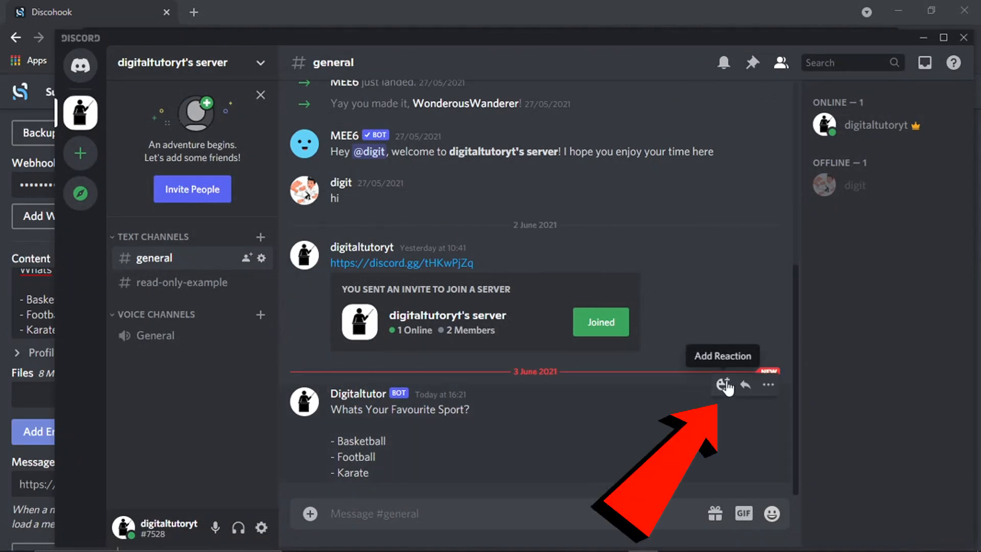
# - React to the poll with basketball, football and karate uniform emojis as vote options
pyautogui.click(724, 384)
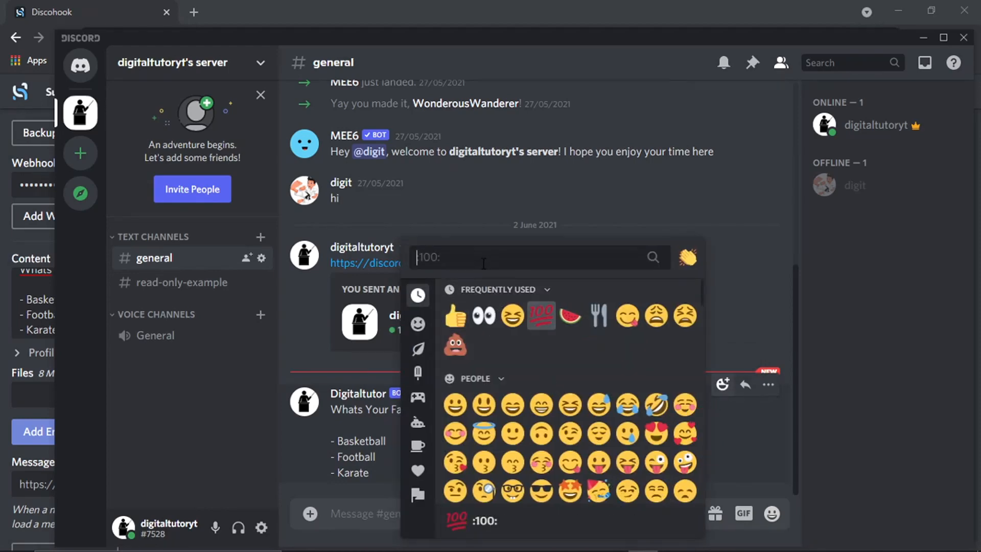
pyautogui.write('bask')
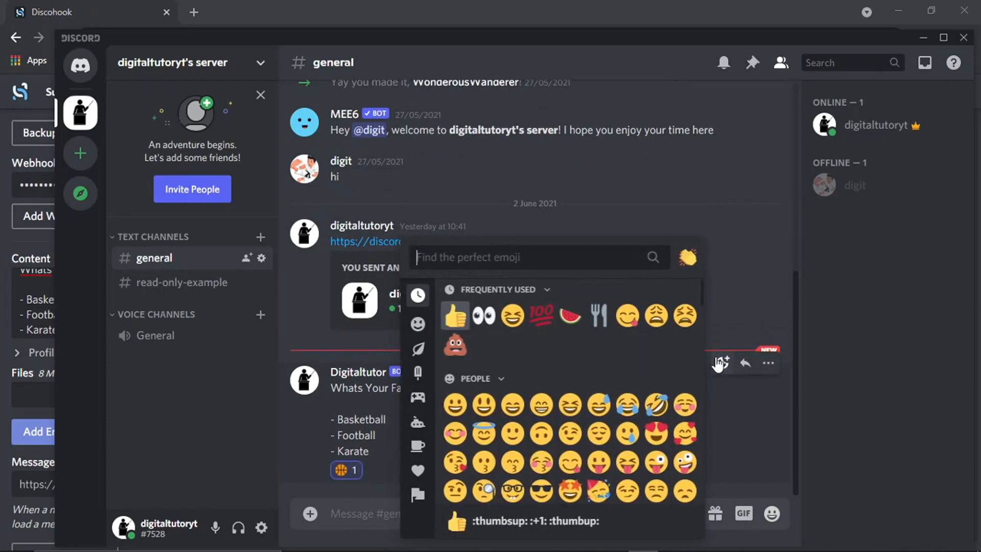
pyautogui.write('footb')
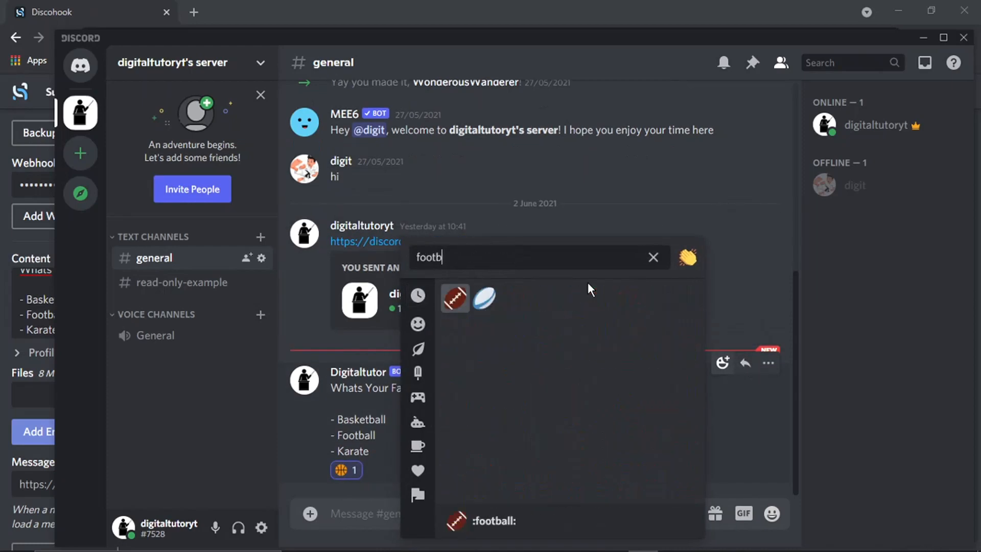
pyautogui.click(485, 298)
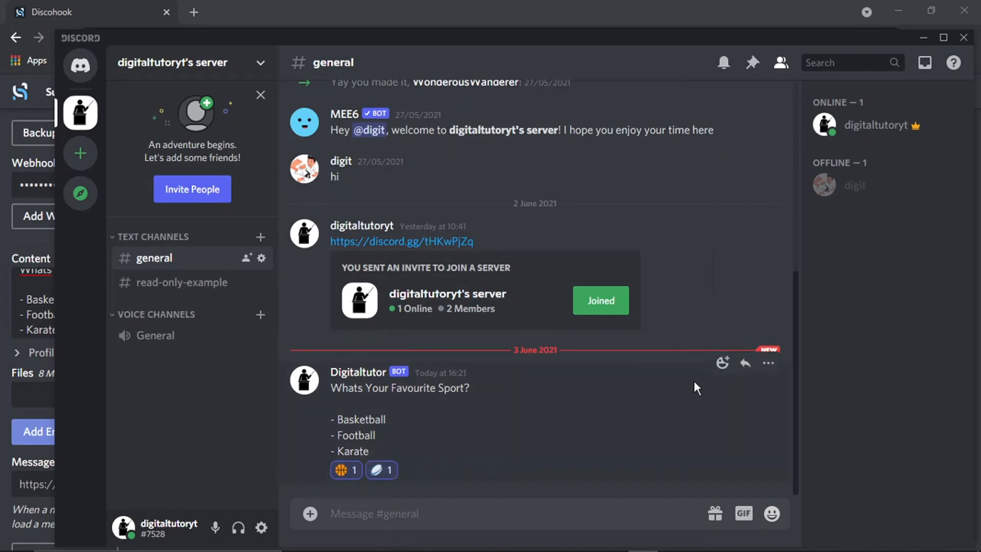
pyautogui.click(722, 363)
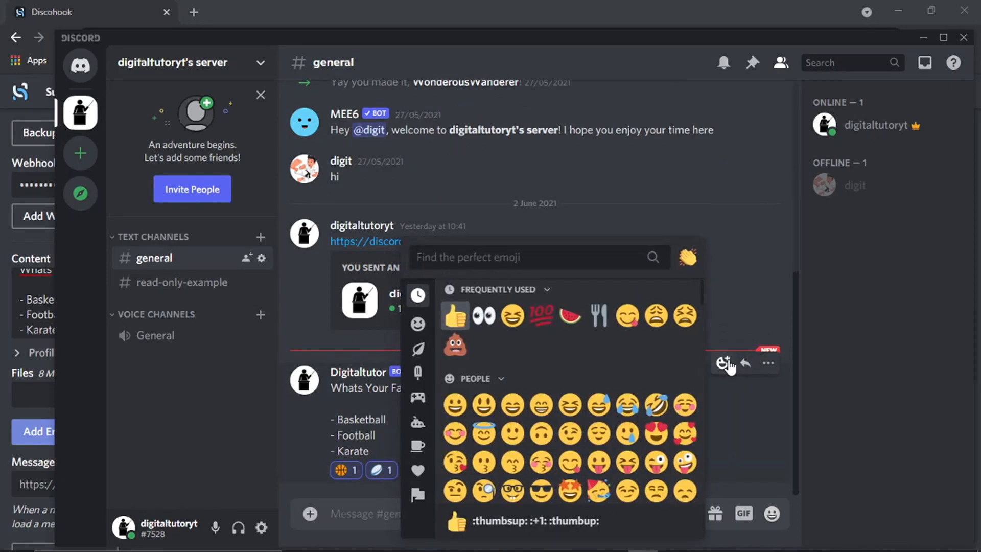
pyautogui.write('karat')
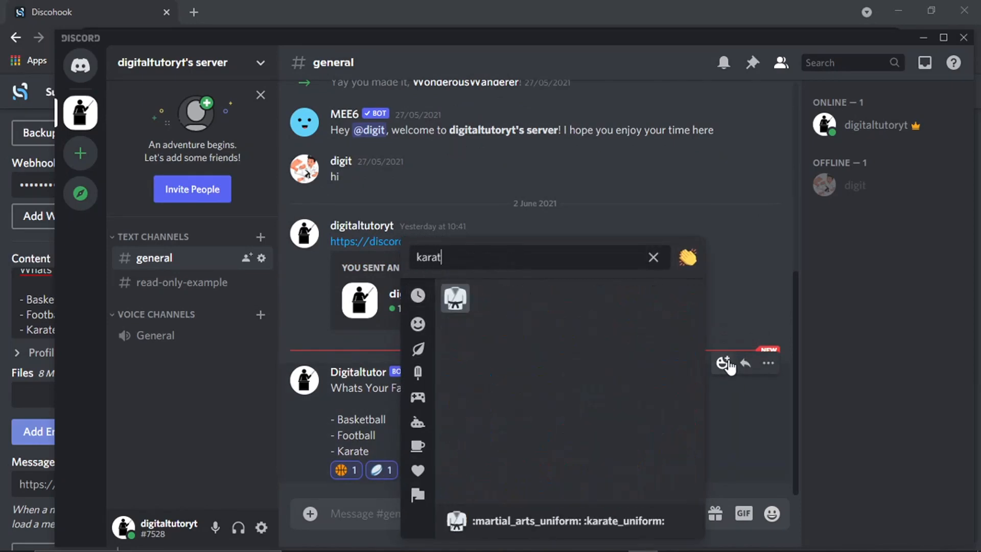
pyautogui.click(455, 296)
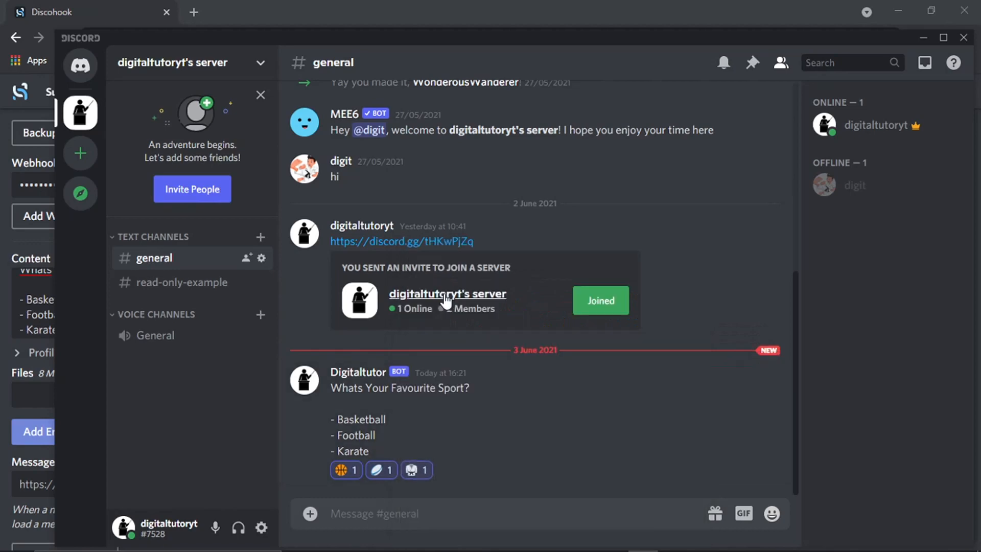
pyautogui.moveTo(578, 460)
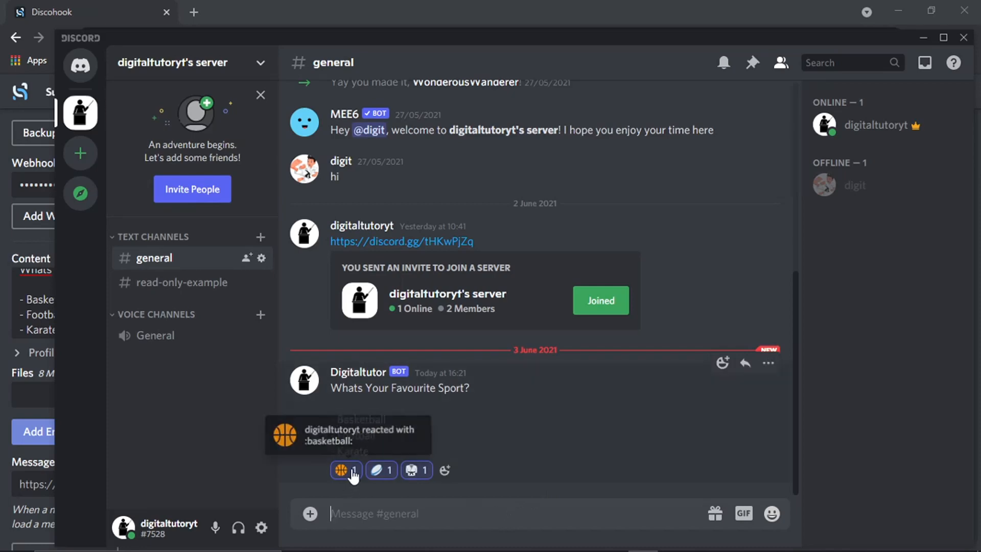
pyautogui.moveTo(413, 473)
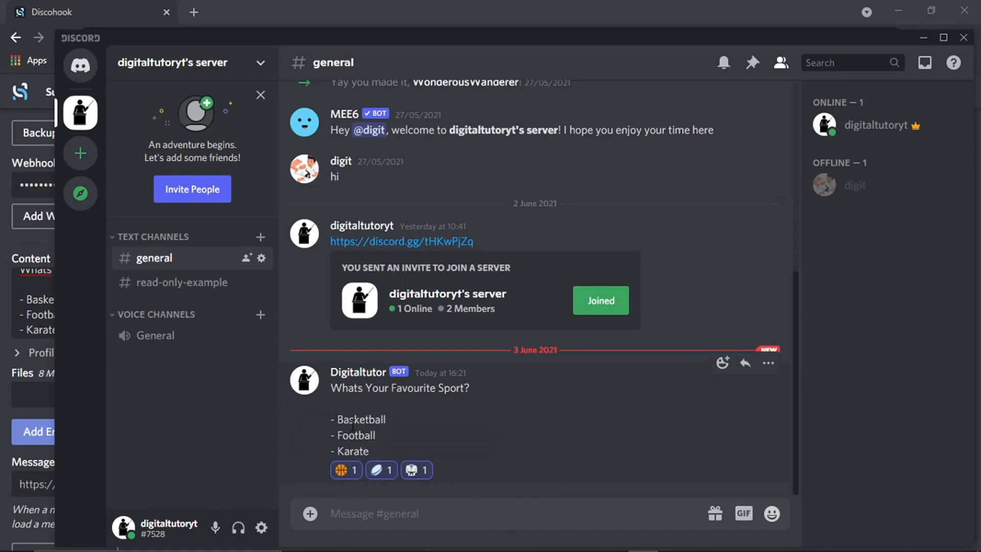
pyautogui.moveTo(391, 513)
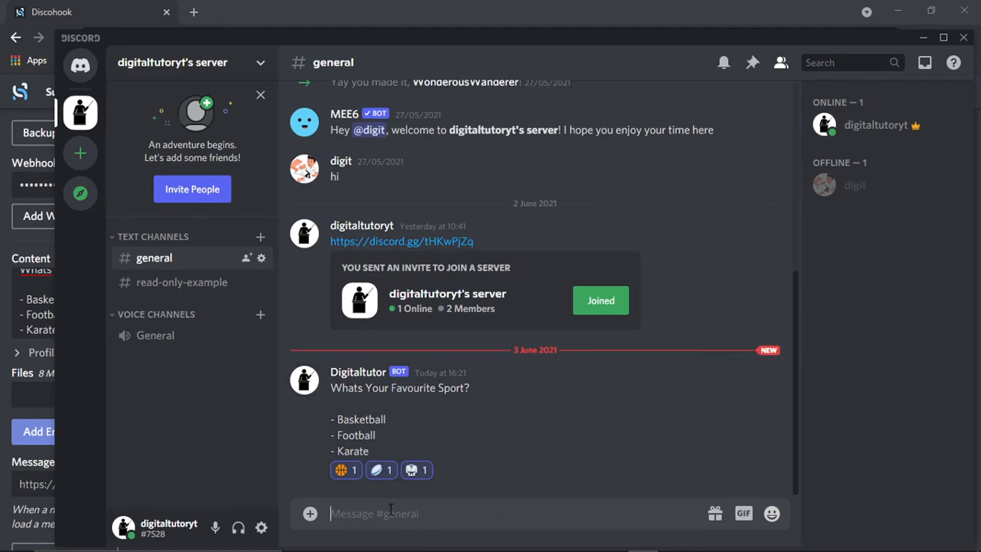
# - Type the unsent instruction "click the above reaction which relates to your favourite sport" in #general
pyautogui.write('click')
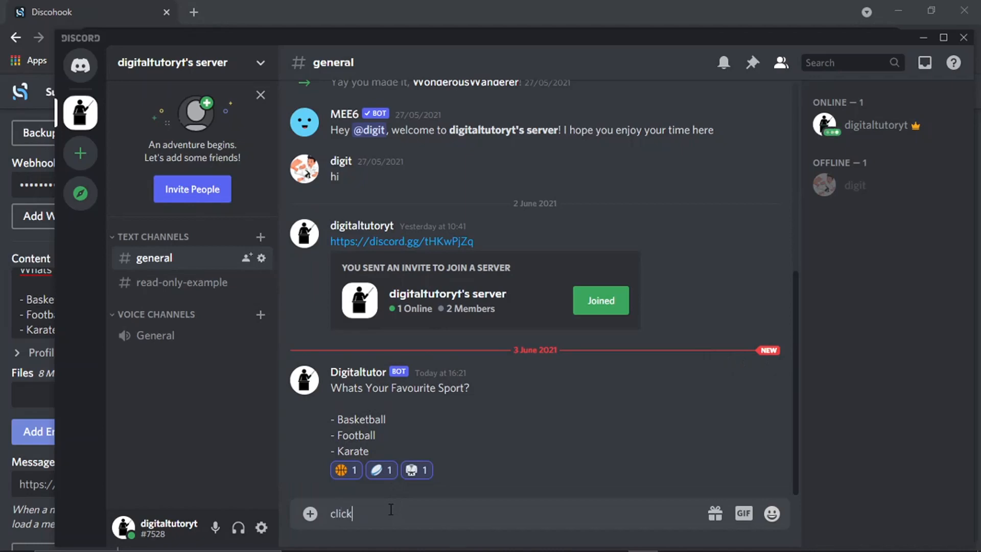
pyautogui.write('the above')
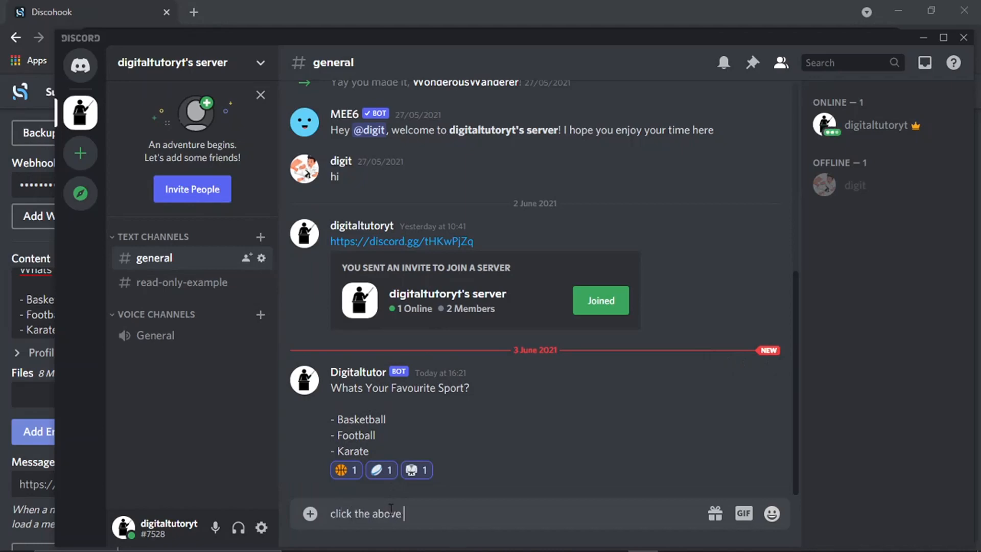
pyautogui.write('reaction which relates to')
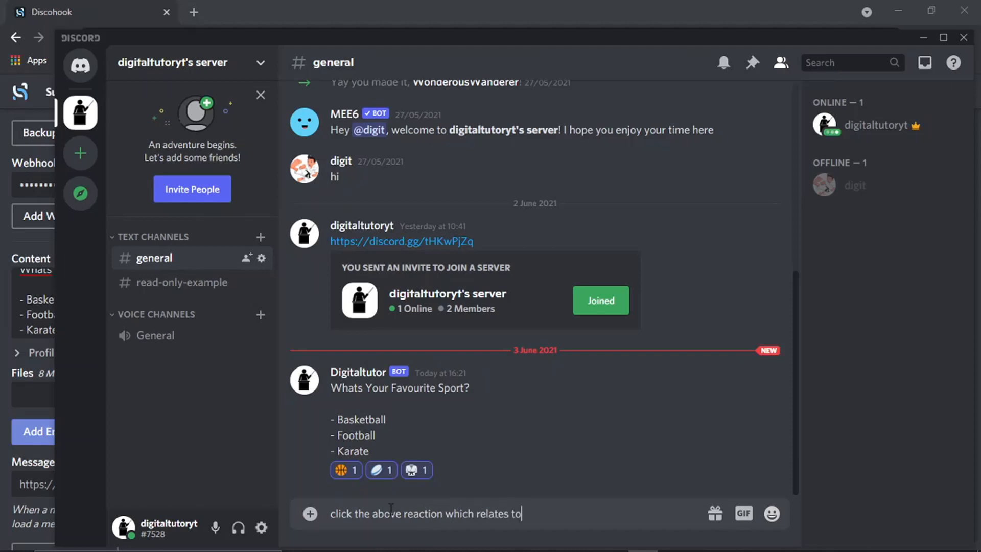
pyautogui.write('your favou')
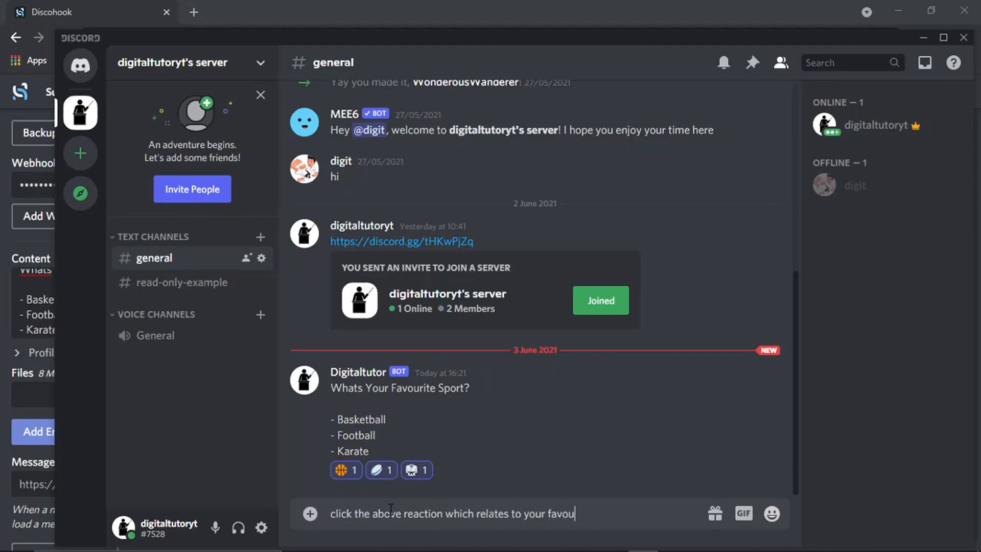
pyautogui.write('rite sport')
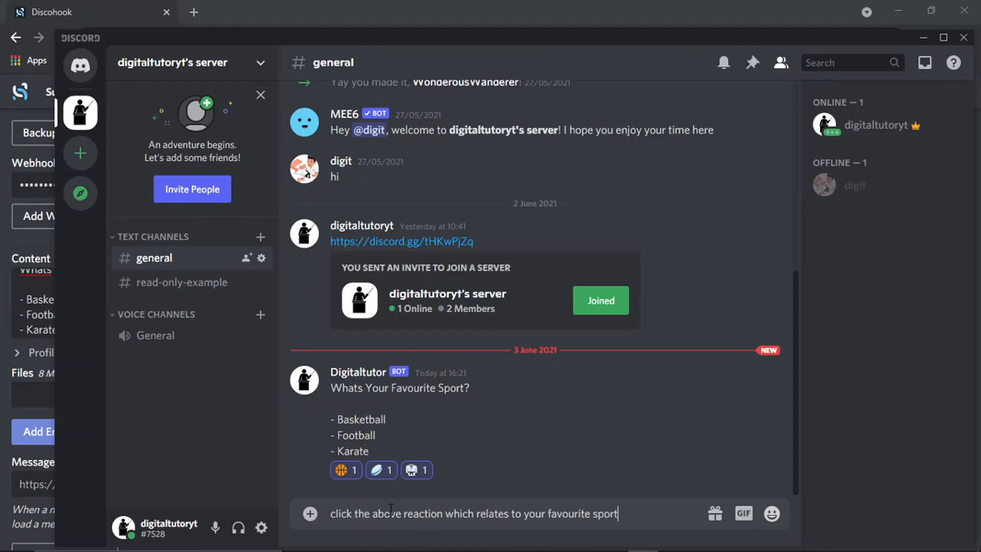